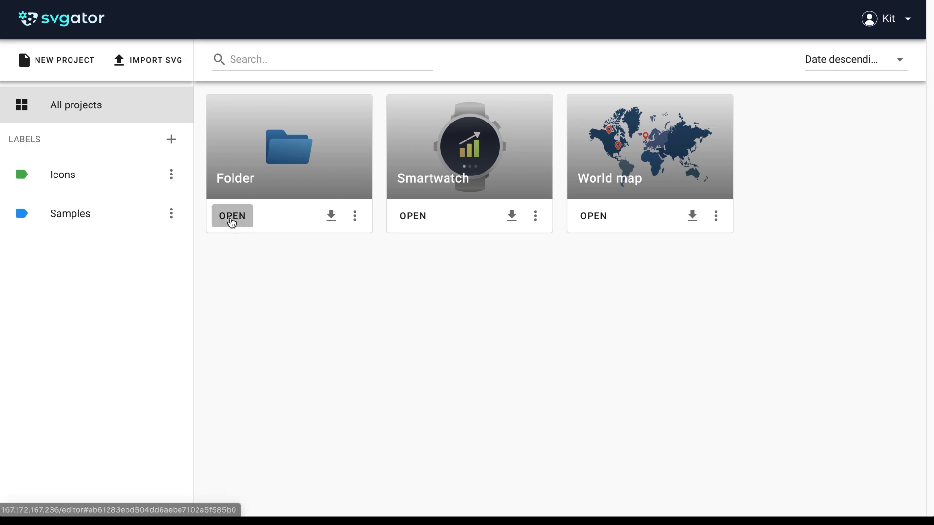
# Open the Folder project from its project card
pyautogui.click(232, 216)
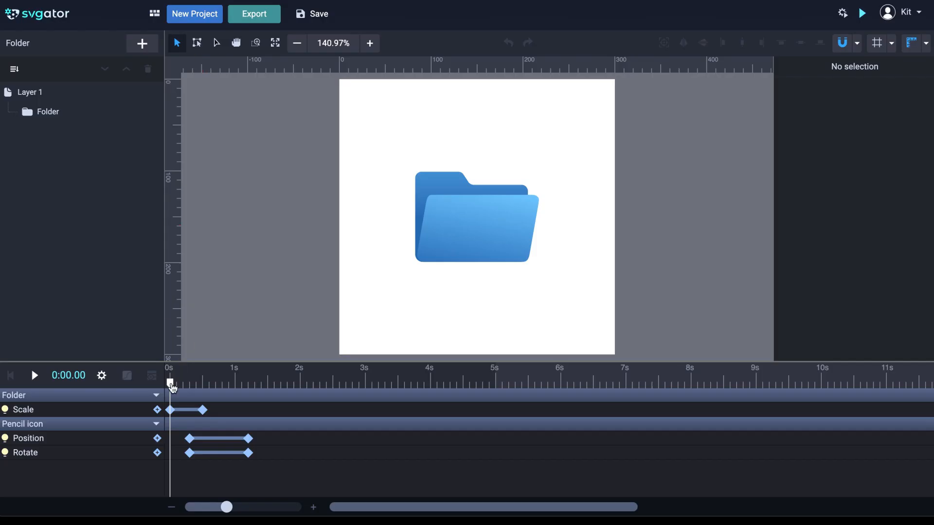
# Scrub the playhead to preview the folder scaling up and the pencil tile rising and tilting out
pyautogui.moveTo(170, 382); pyautogui.dragTo(192, 383)
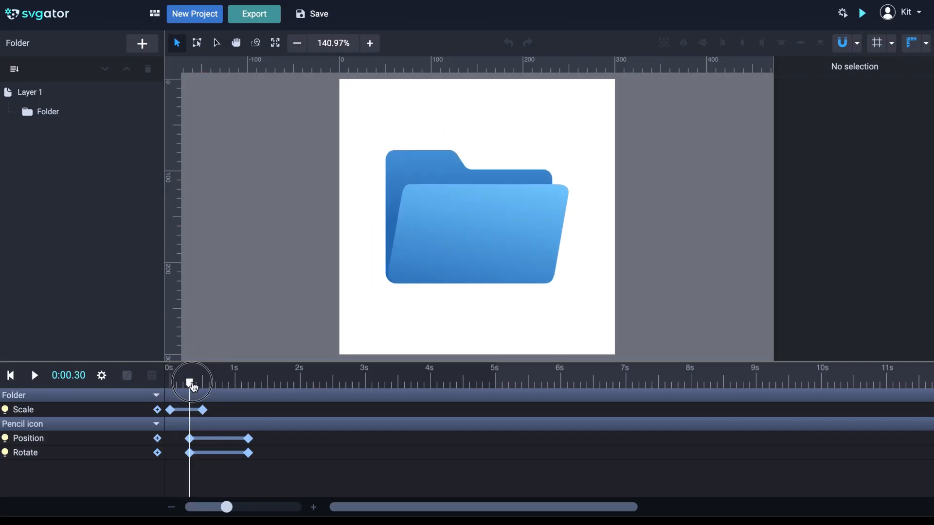
pyautogui.moveTo(191, 382); pyautogui.dragTo(225, 382)
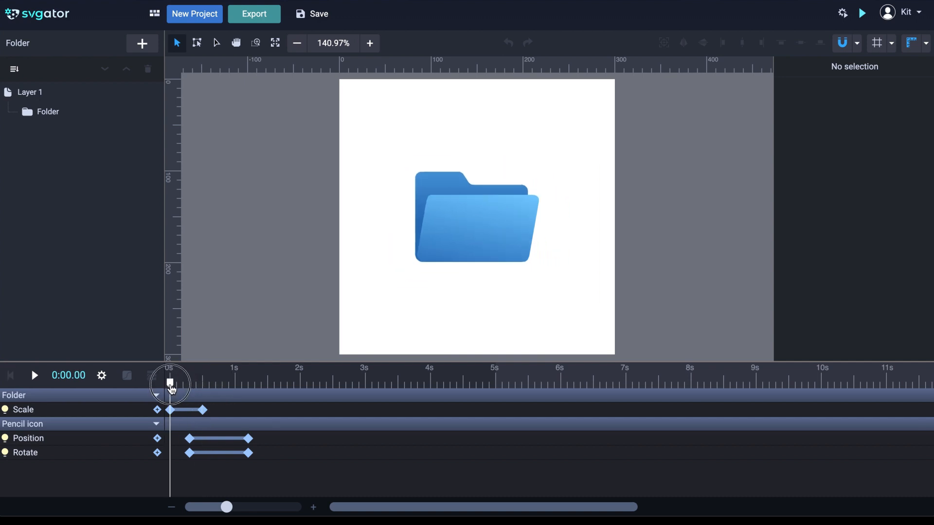
pyautogui.moveTo(172, 383); pyautogui.dragTo(208, 384)
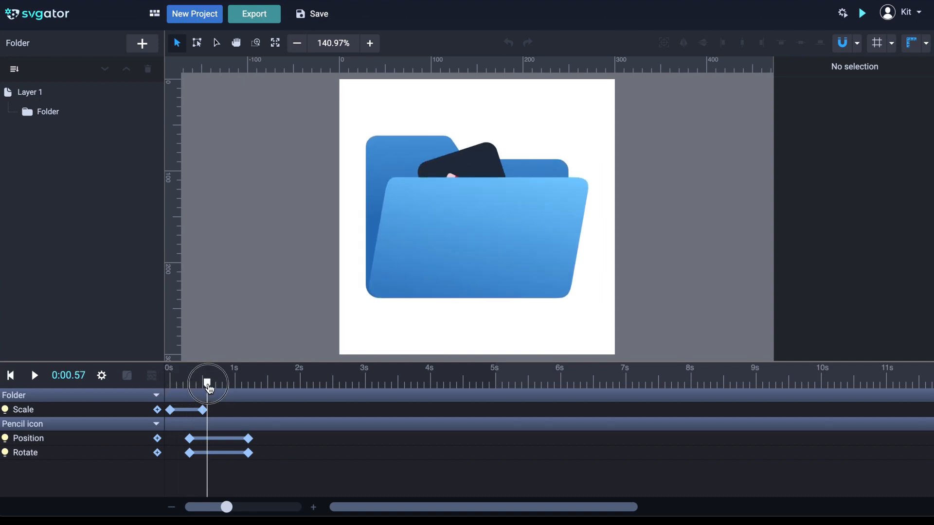
pyautogui.moveTo(208, 383); pyautogui.dragTo(235, 384)
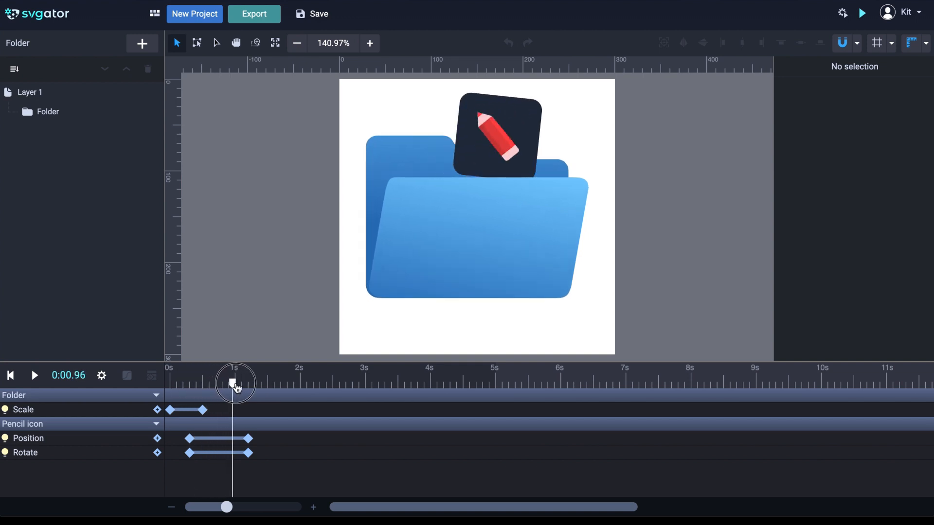
pyautogui.moveTo(235, 383); pyautogui.dragTo(214, 384)
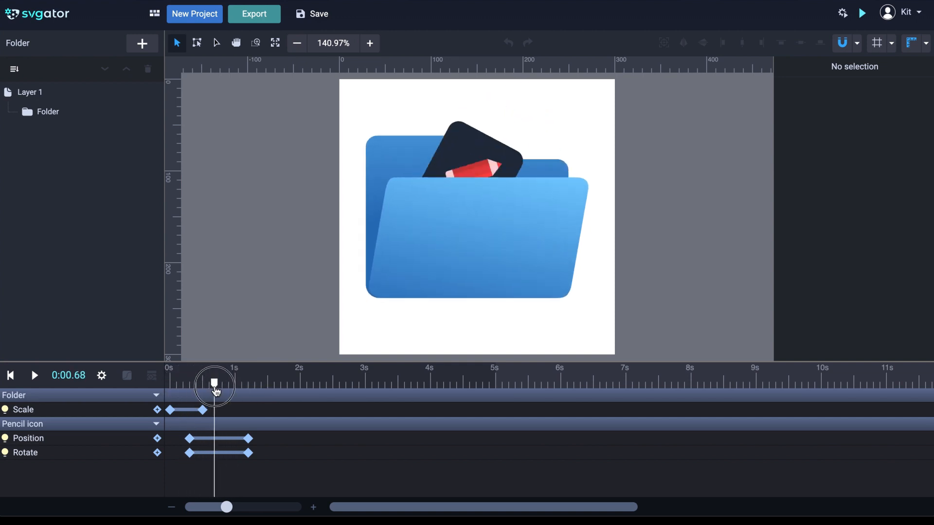
pyautogui.moveTo(214, 383); pyautogui.dragTo(246, 383)
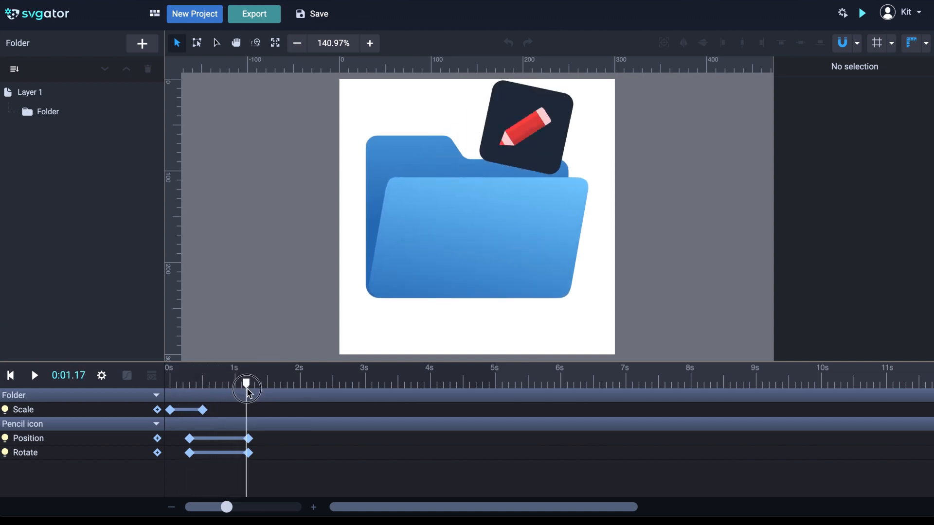
pyautogui.moveTo(245, 384); pyautogui.dragTo(202, 384)
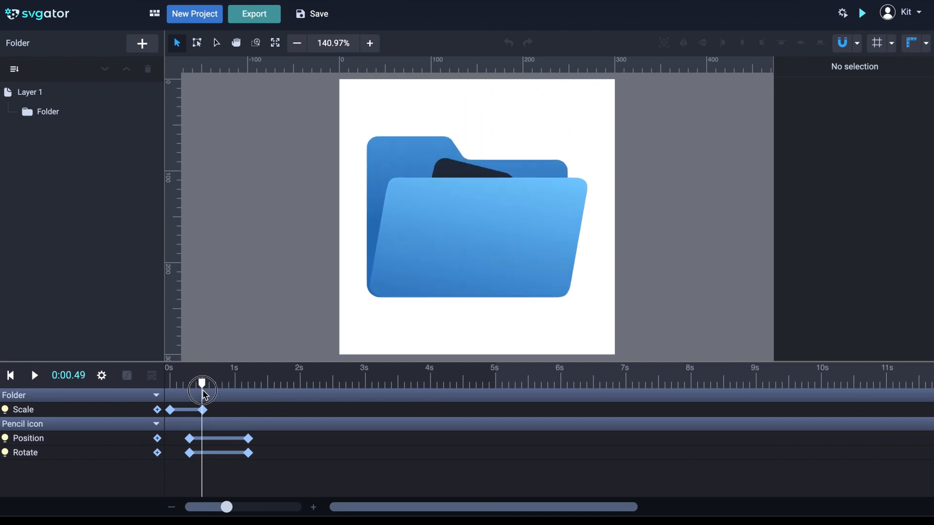
pyautogui.moveTo(202, 384); pyautogui.dragTo(192, 384)
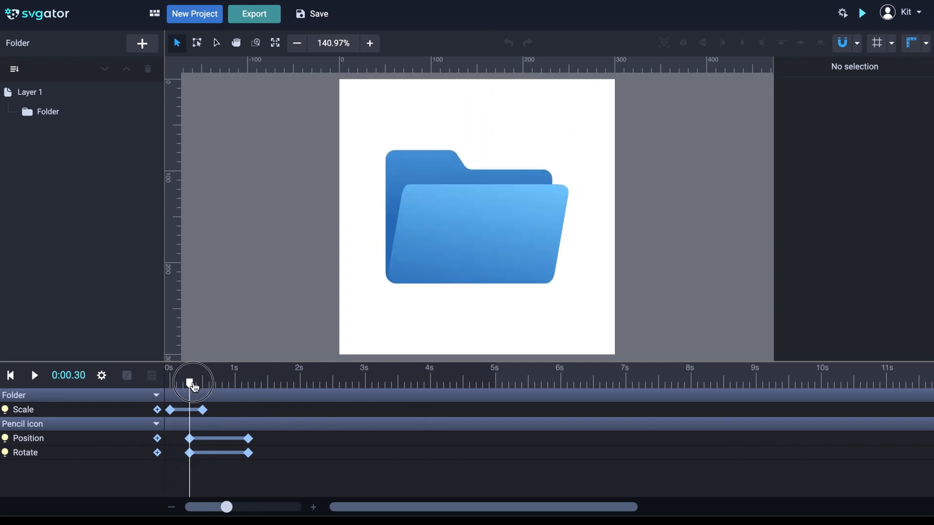
pyautogui.moveTo(192, 381); pyautogui.dragTo(233, 381)
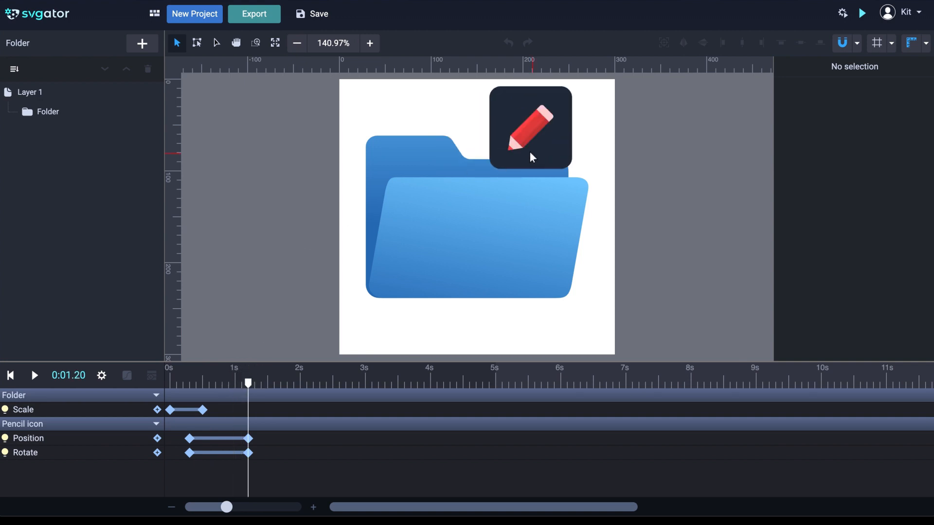
pyautogui.moveTo(540, 100)
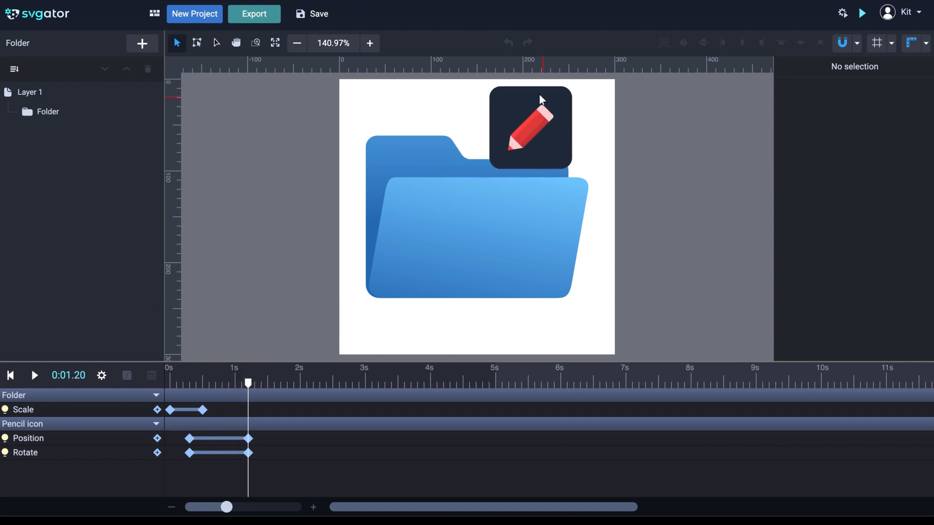
# Duplicate the pencil tile's dark background Rectangle layer
pyautogui.click(529, 127)
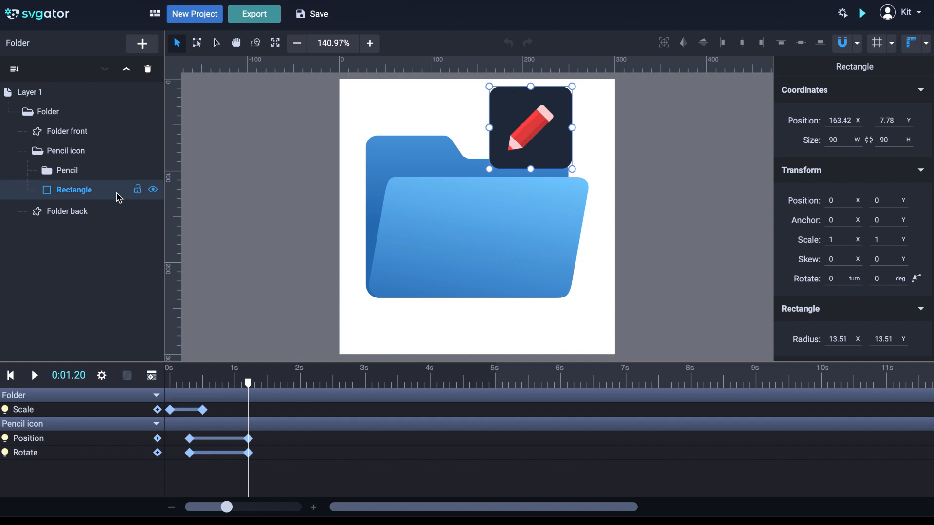
pyautogui.rightClick(74, 190)
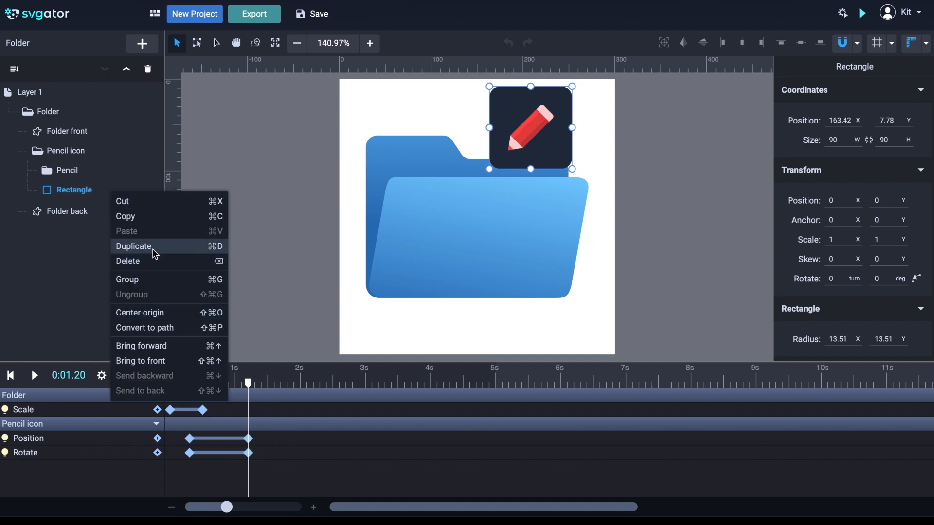
pyautogui.click(133, 246)
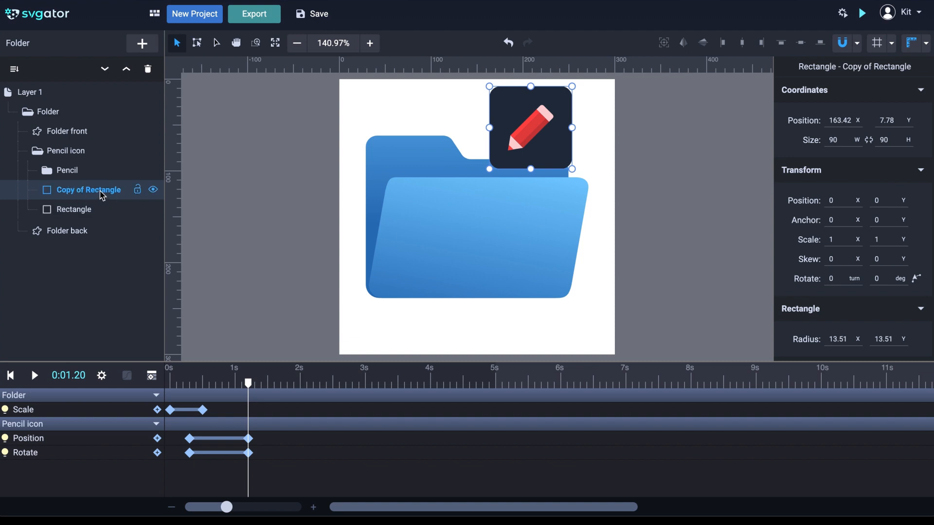
# Rename the copy Rectangle 2 and collapse the Pencil icon group
pyautogui.doubleClick(88, 190)
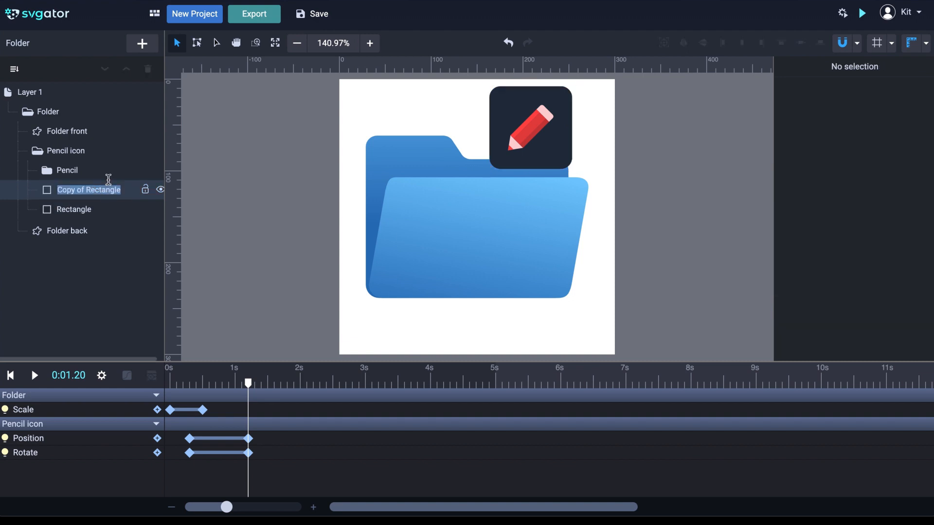
pyautogui.write('Rectangle')
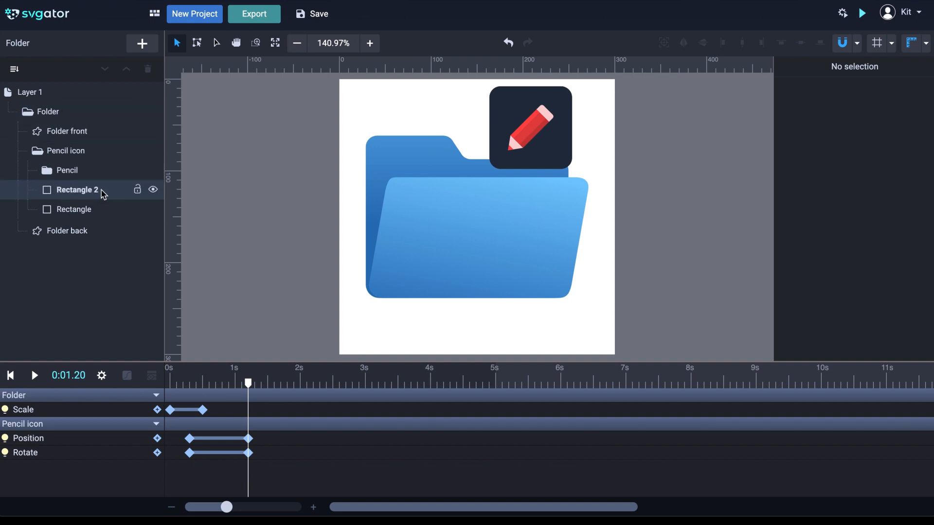
pyautogui.click(57, 169)
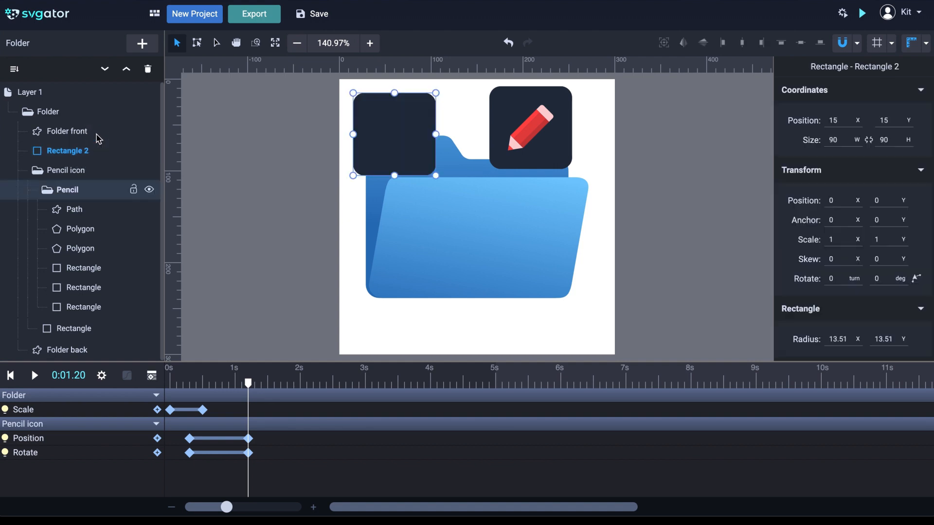
pyautogui.click(65, 170)
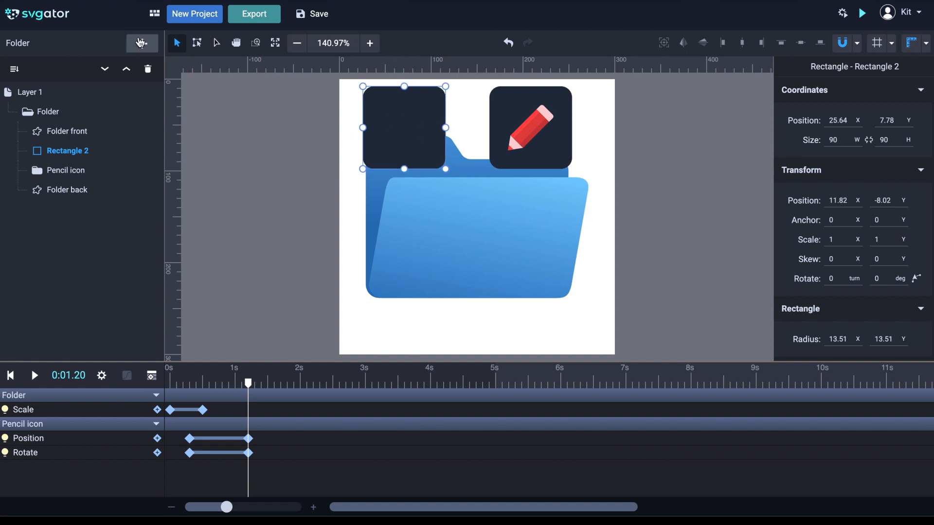
# Add a blue square symbol from the library and centre it inside the Rectangle 2 tile
pyautogui.click(141, 43)
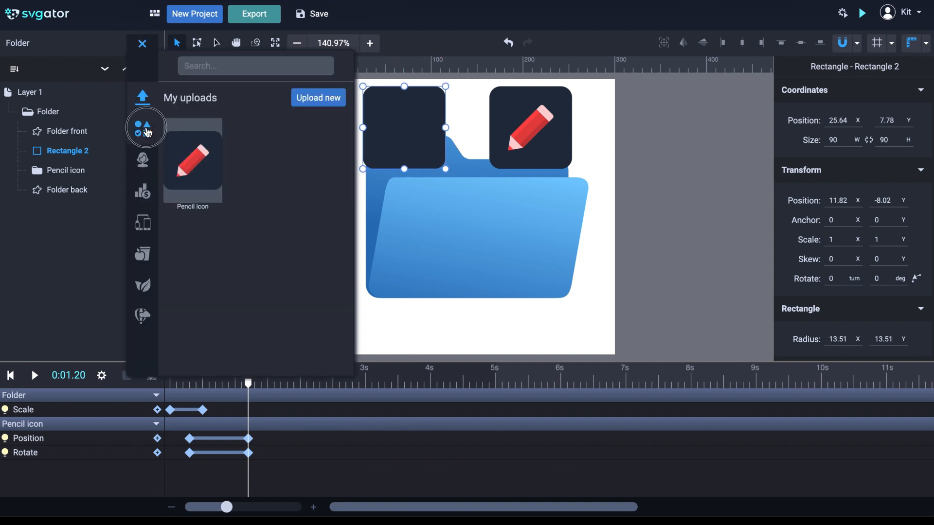
pyautogui.click(142, 126)
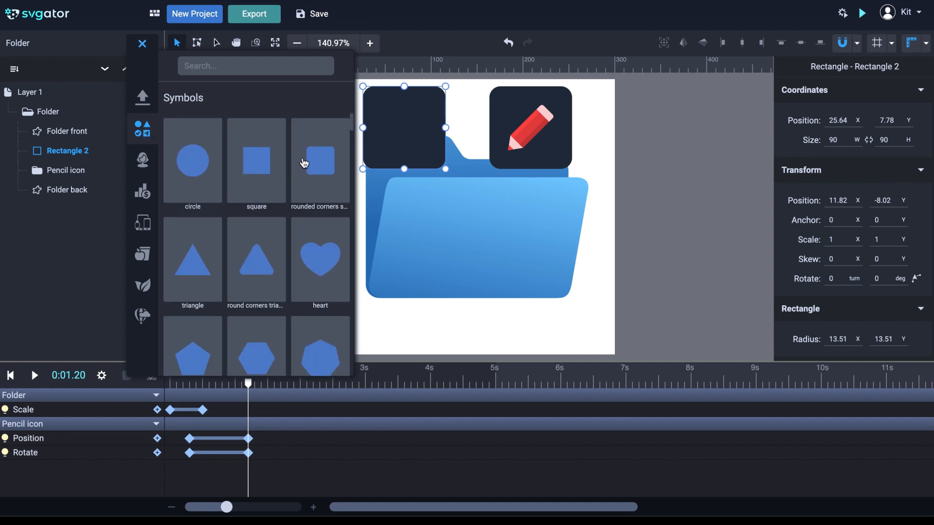
pyautogui.moveTo(354, 125)
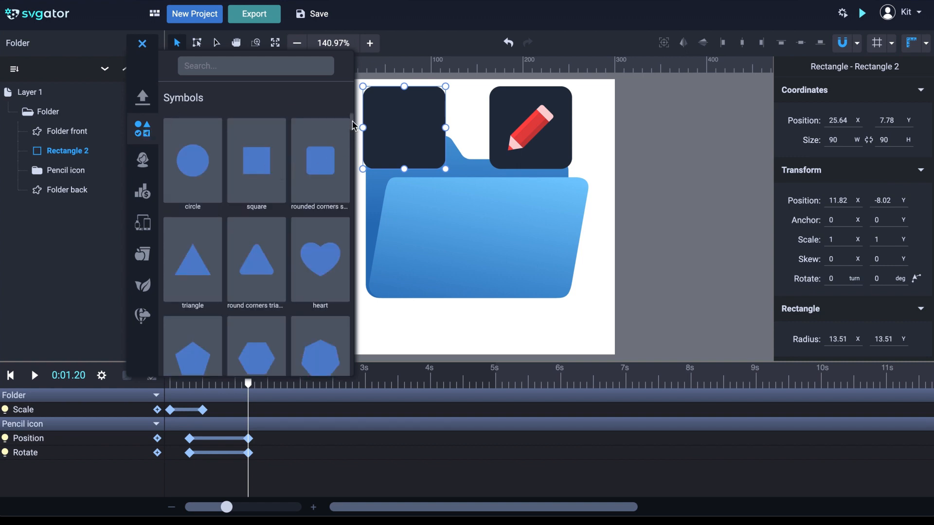
pyautogui.moveTo(261, 169)
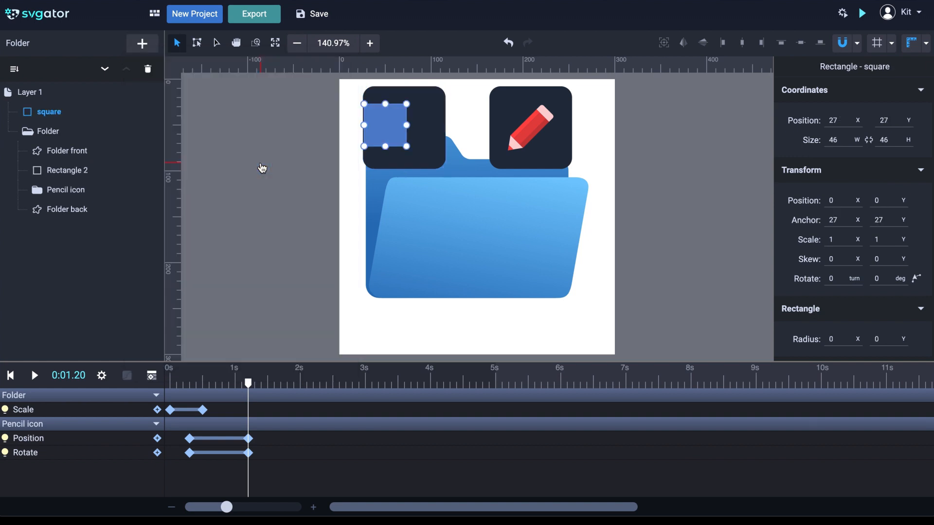
pyautogui.moveTo(386, 125); pyautogui.dragTo(393, 123)
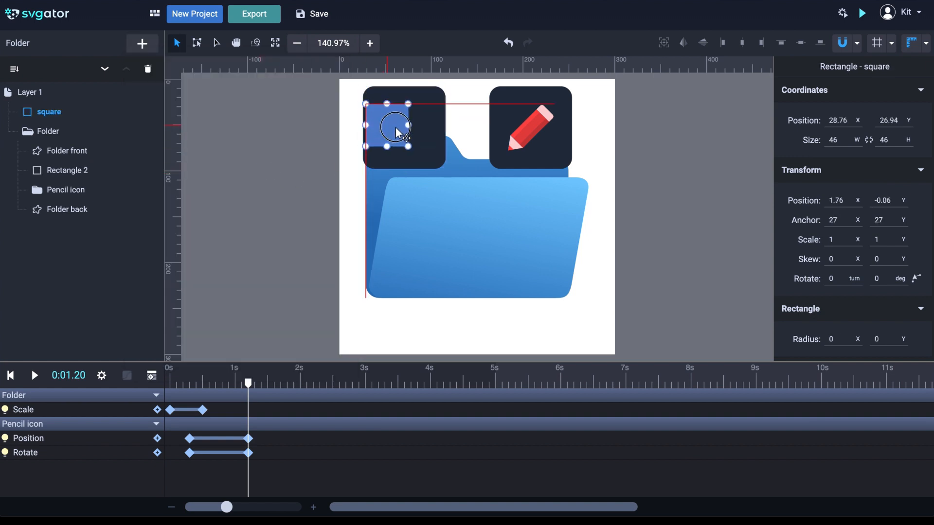
pyautogui.moveTo(393, 129); pyautogui.dragTo(403, 131)
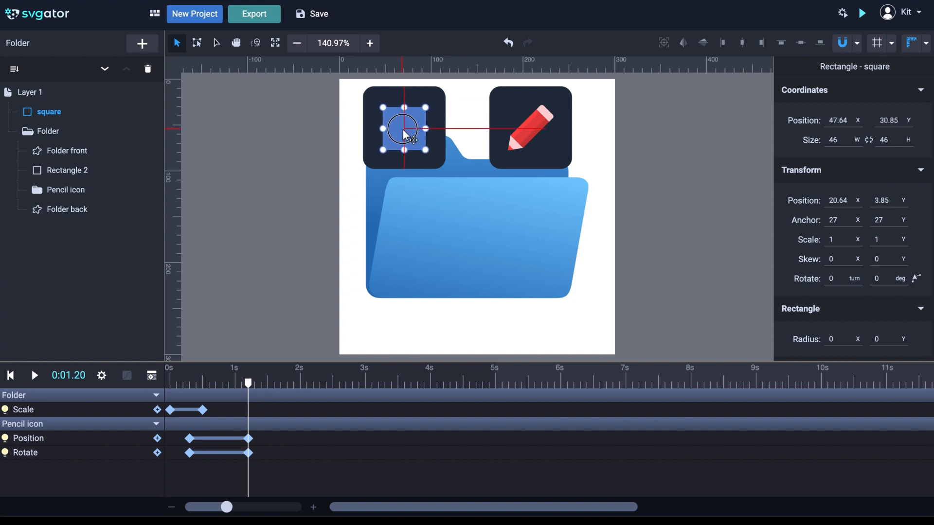
pyautogui.moveTo(404, 127); pyautogui.dragTo(403, 123)
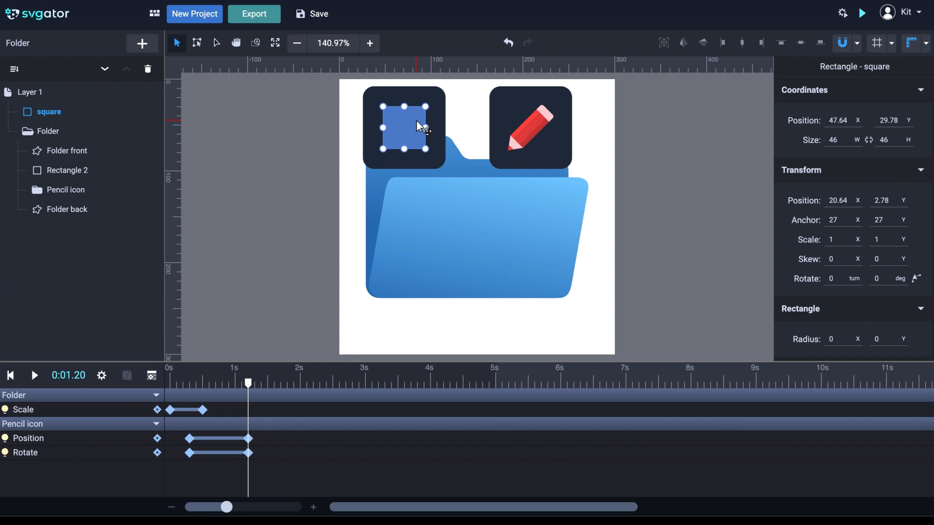
pyautogui.moveTo(439, 102)
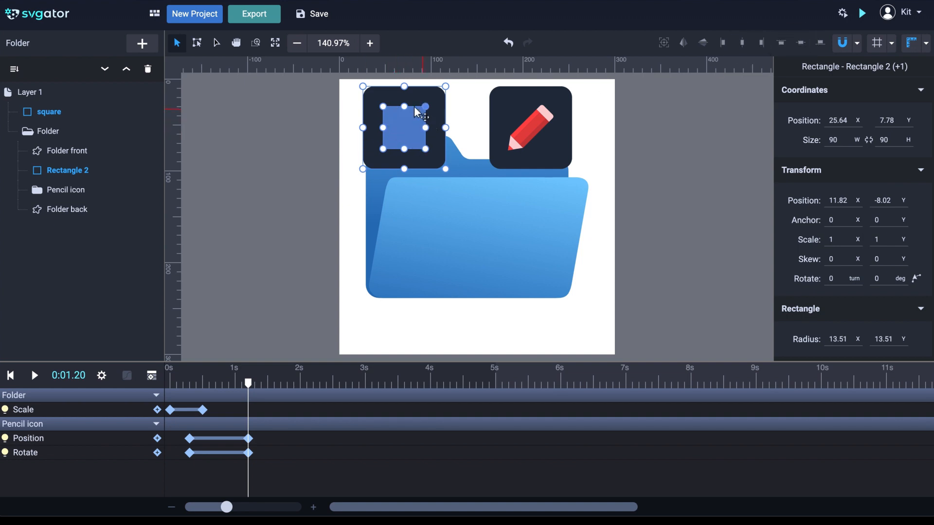
pyautogui.moveTo(466, 112)
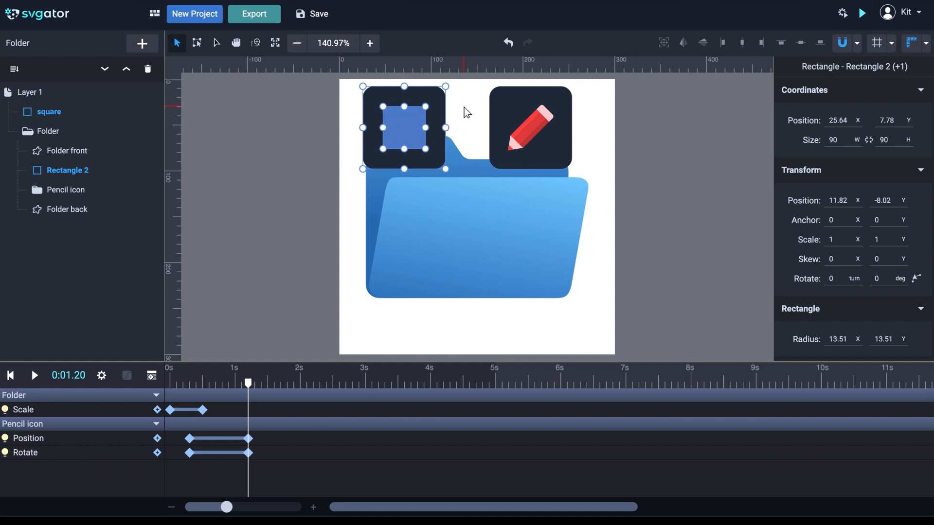
# Give the square a light blue fill at about 47% opacity
pyautogui.click(49, 112)
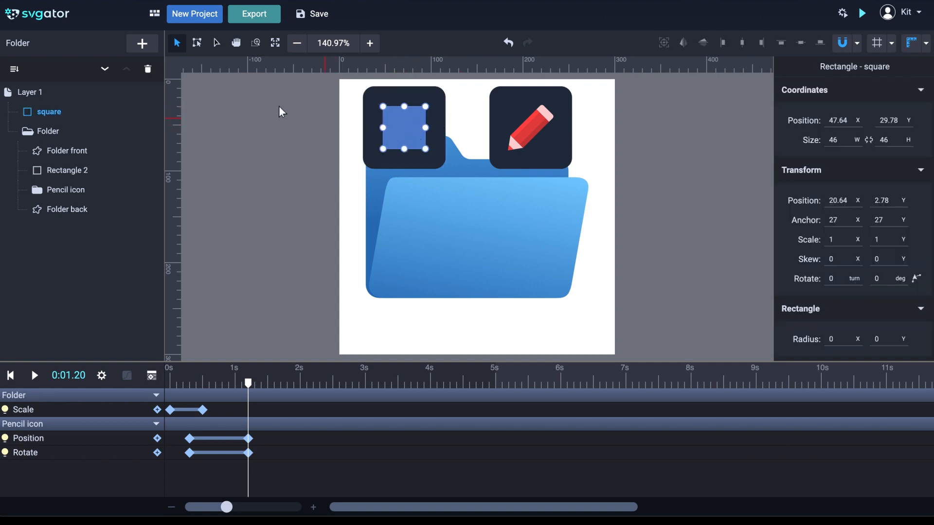
pyautogui.click(197, 43)
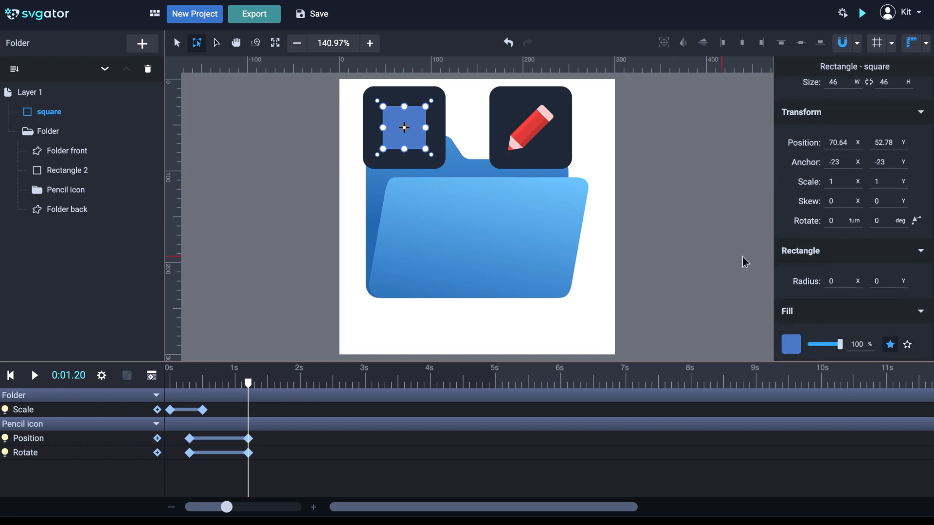
pyautogui.click(791, 344)
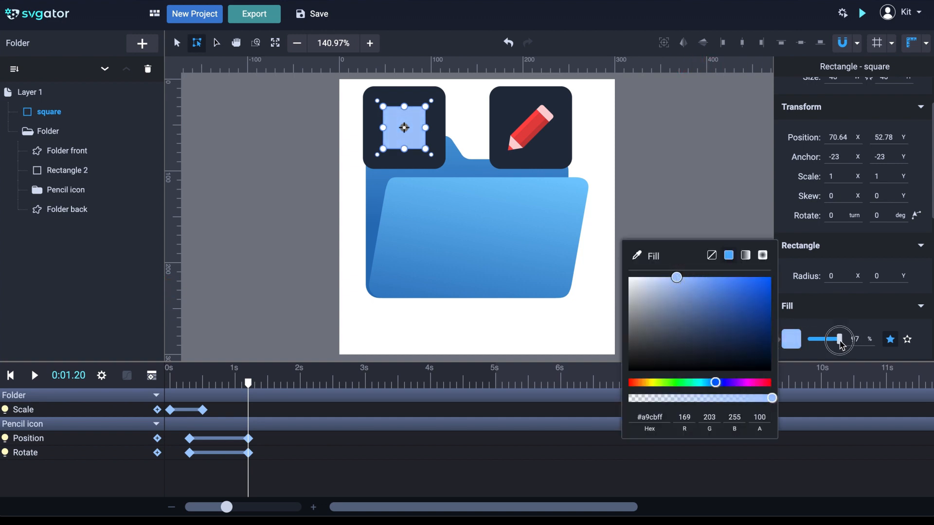
pyautogui.moveTo(840, 339); pyautogui.dragTo(825, 340)
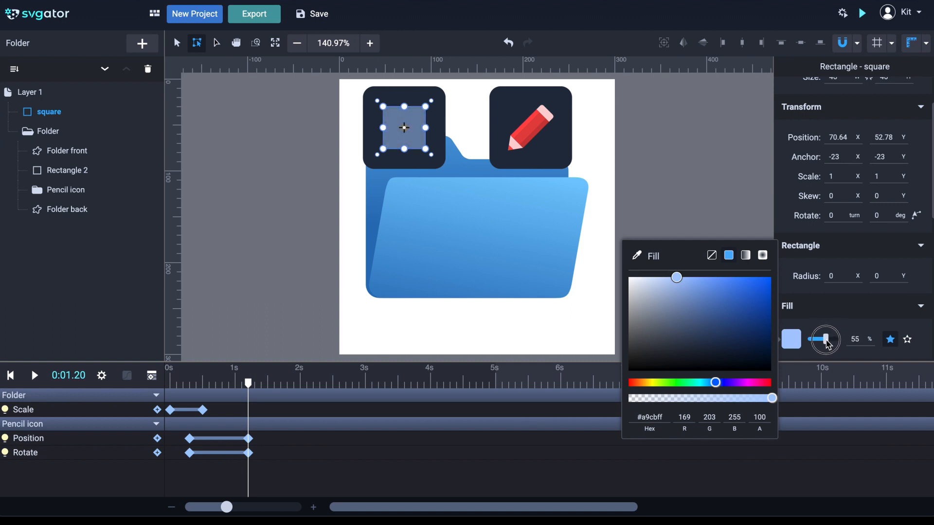
pyautogui.moveTo(826, 339); pyautogui.dragTo(818, 340)
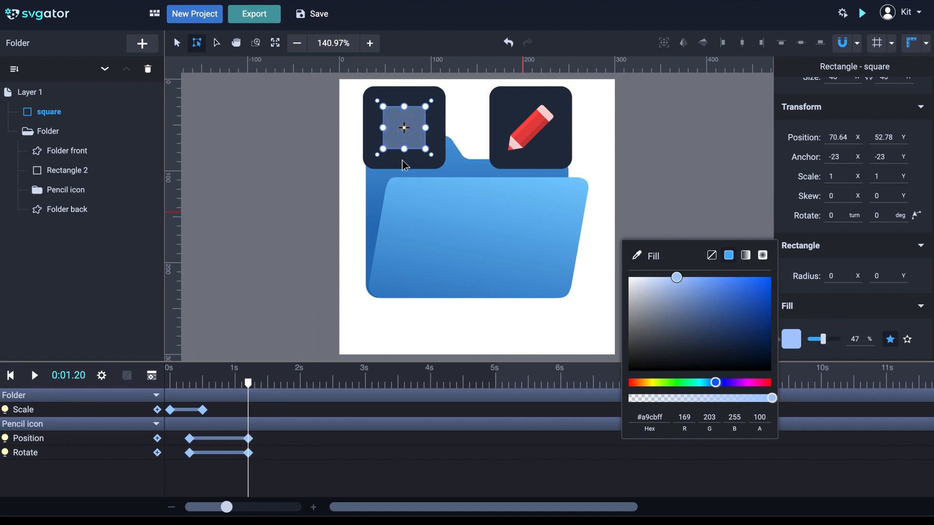
pyautogui.click(352, 117)
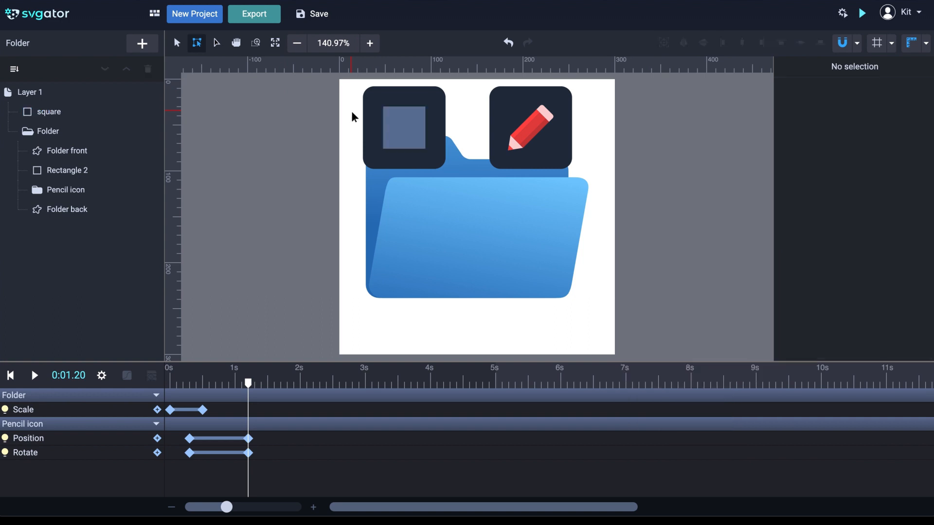
# Search the Symbols library for 'line' and insert the 3 point straight line shape
pyautogui.click(402, 129)
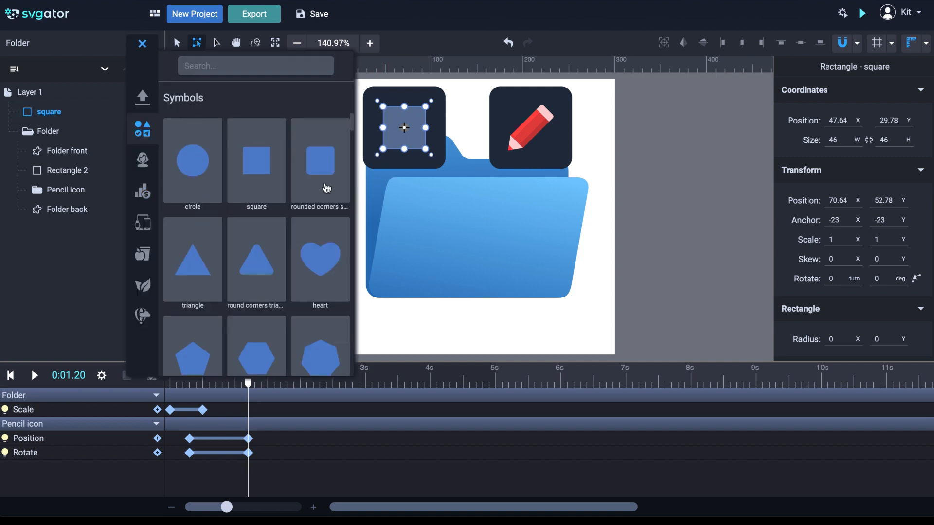
pyautogui.scroll(-3)
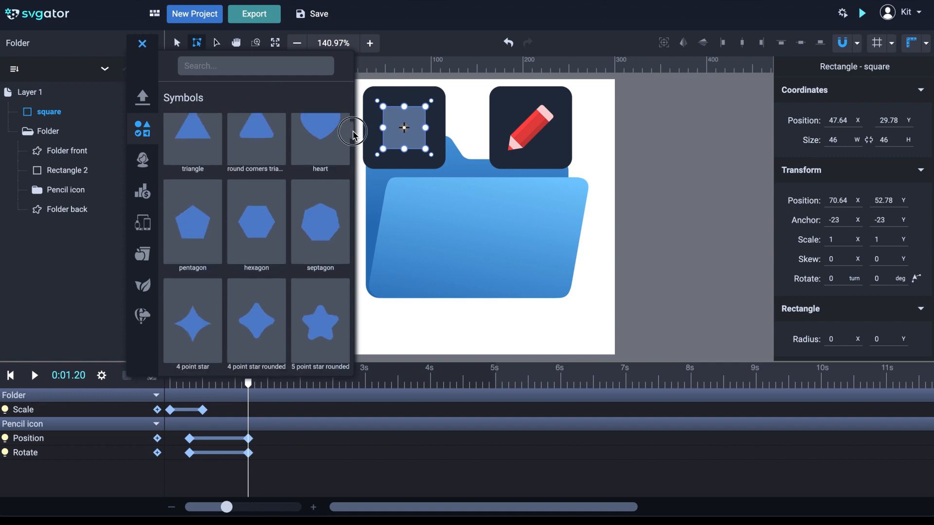
pyautogui.scroll(-3)
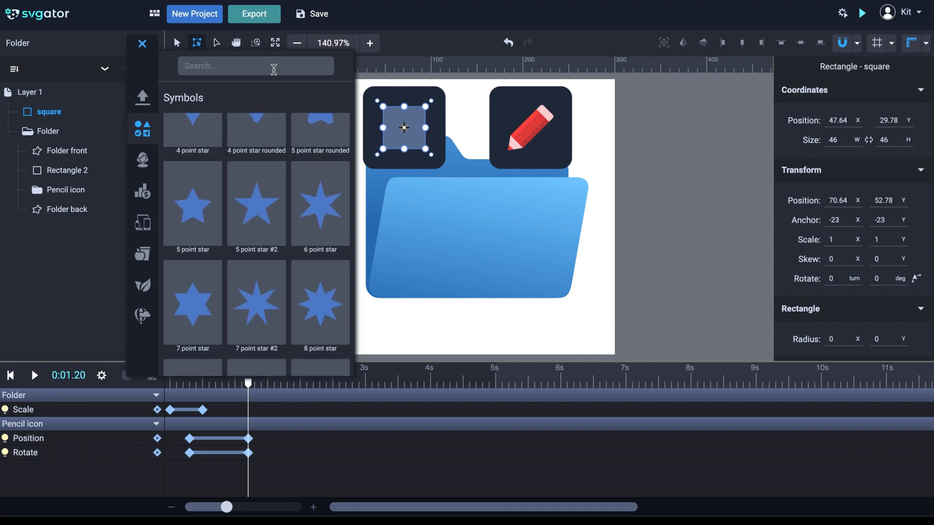
pyautogui.write('line')
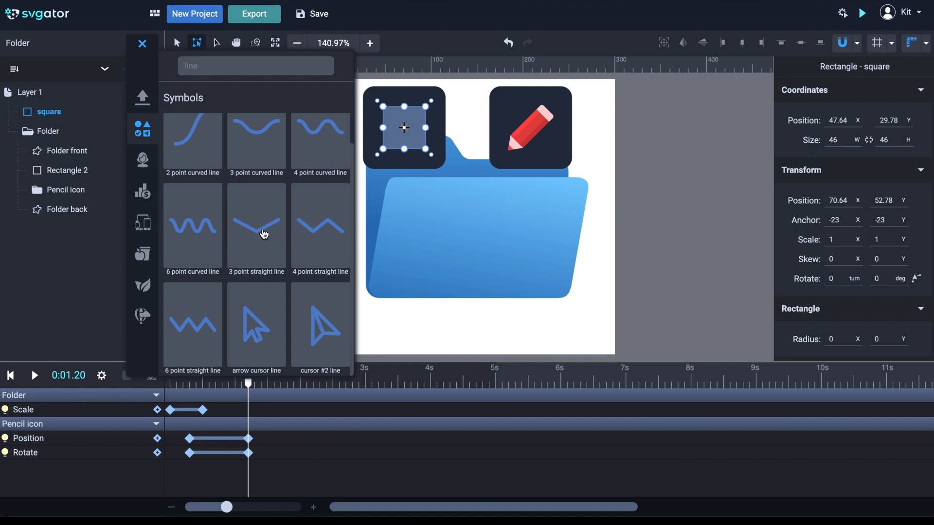
pyautogui.click(255, 227)
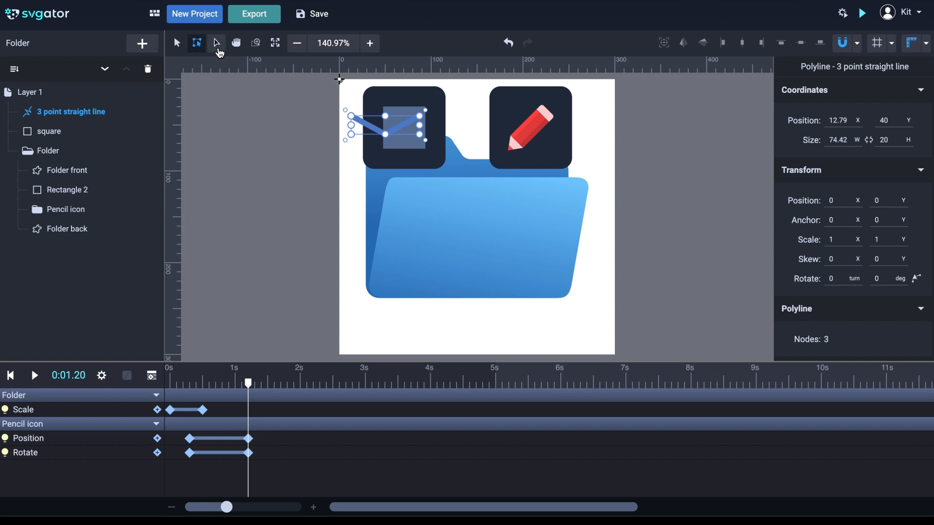
# With the Node tool and snapping, drag the line's nodes onto the square's corners to form an L
pyautogui.click(216, 42)
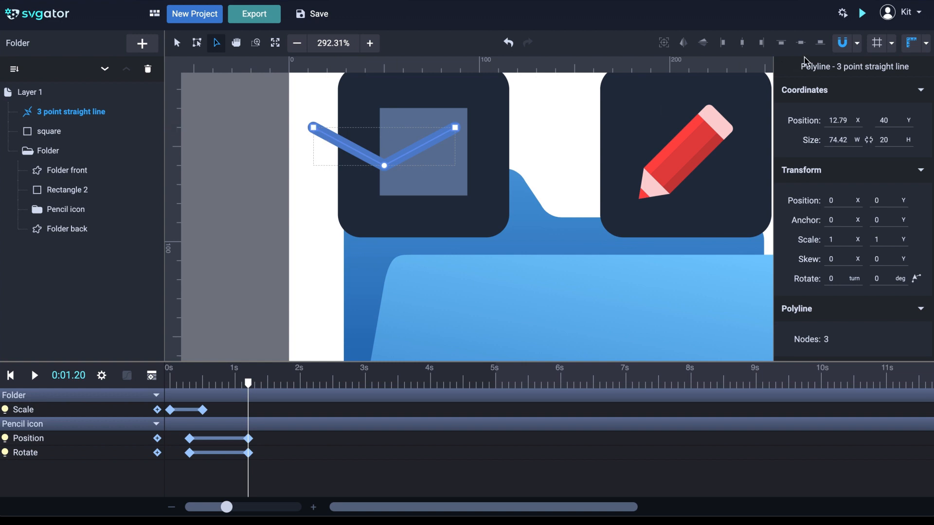
pyautogui.click(842, 42)
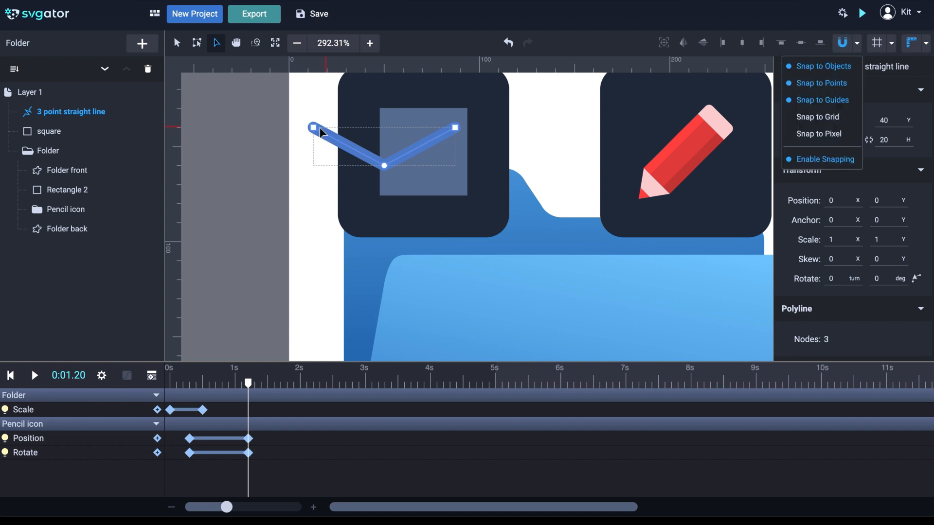
pyautogui.moveTo(312, 126); pyautogui.dragTo(379, 118)
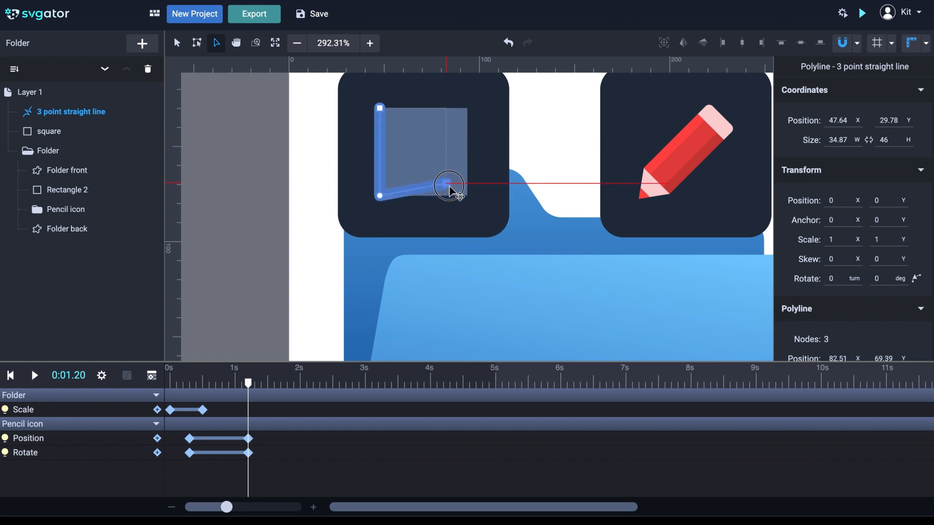
pyautogui.moveTo(448, 187); pyautogui.dragTo(466, 199)
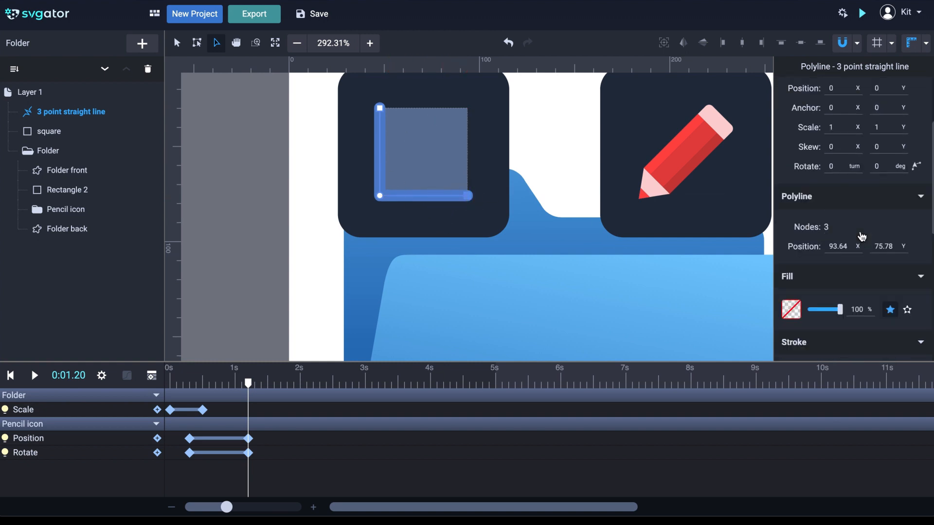
# Change the line's stroke colour to a pale blue
pyautogui.click(791, 176)
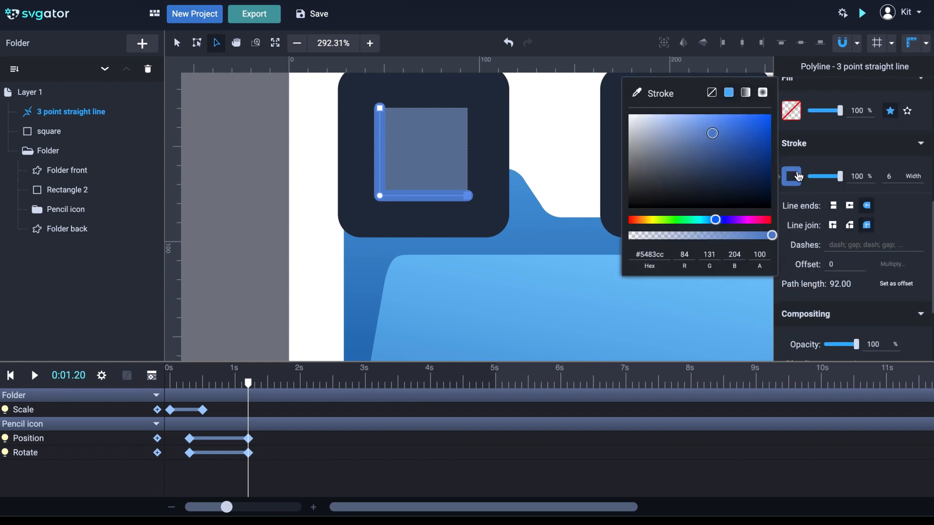
pyautogui.click(689, 125)
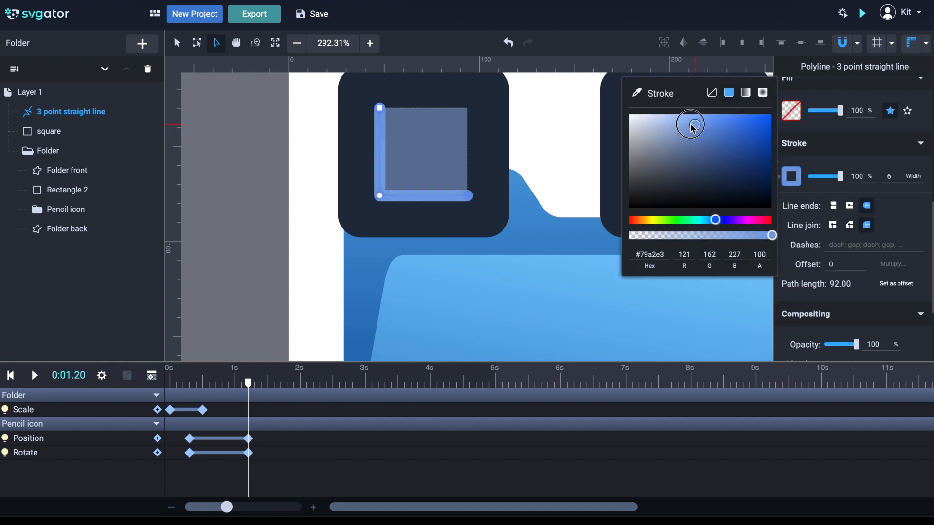
pyautogui.moveTo(690, 124); pyautogui.dragTo(661, 115)
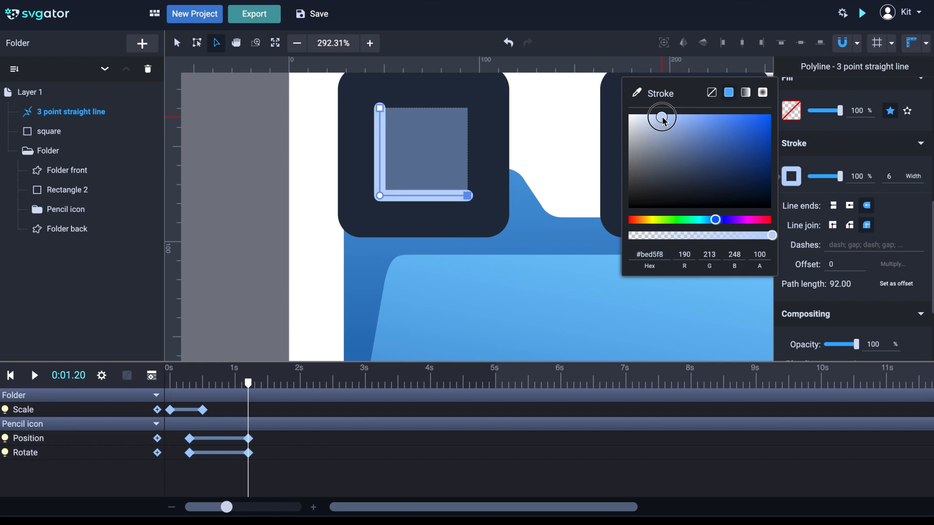
pyautogui.click(903, 176)
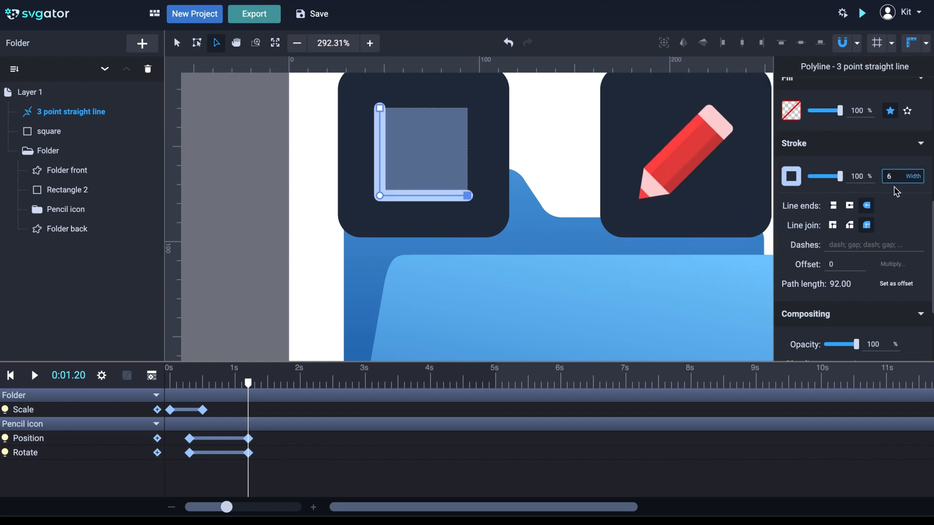
# Set the line's stroke width to 3 and deselect to view the result
pyautogui.click(902, 176)
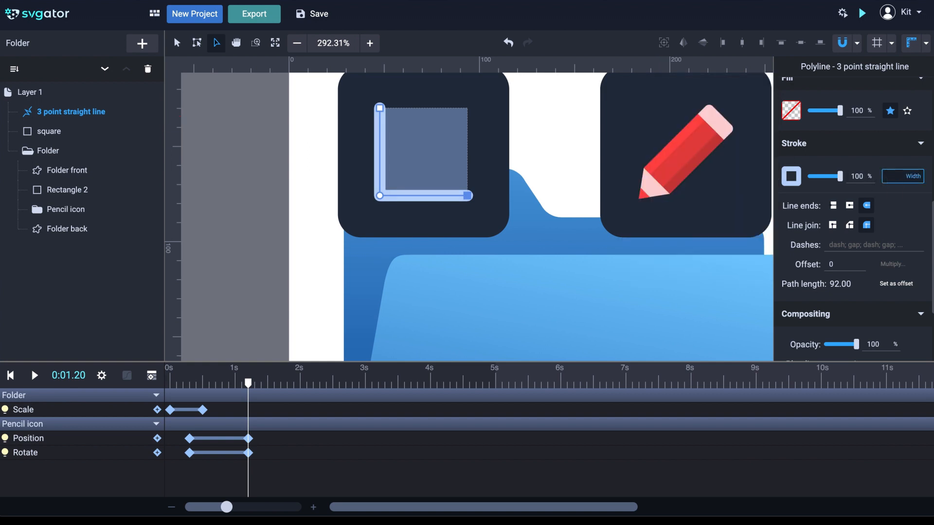
pyautogui.write('3')
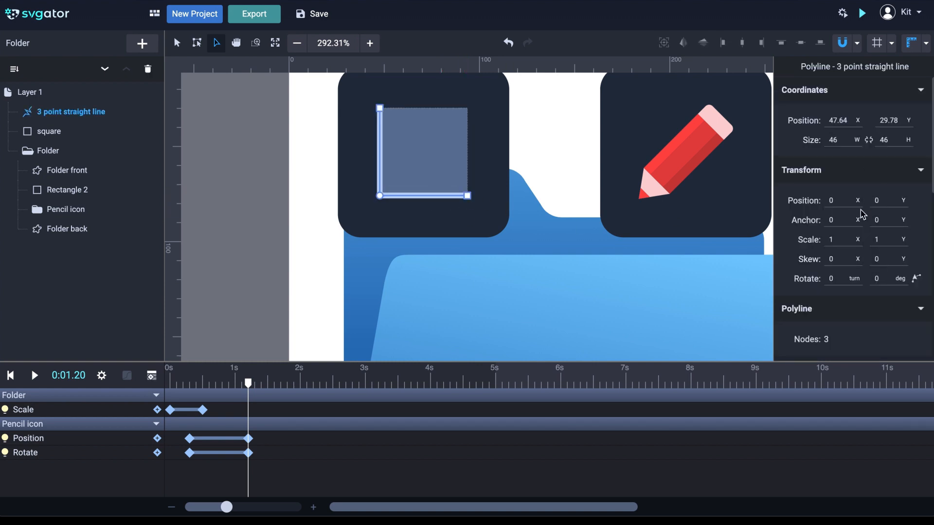
pyautogui.scroll(-3)
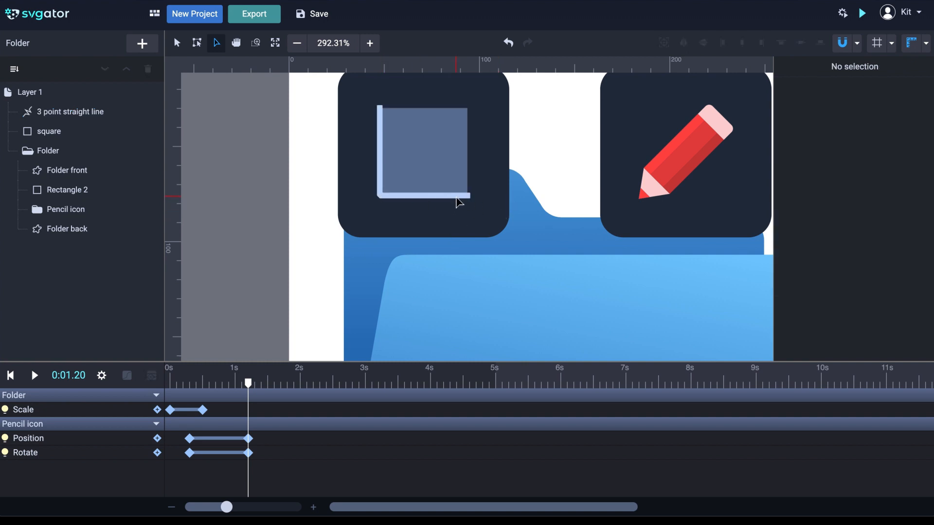
pyautogui.click(75, 111)
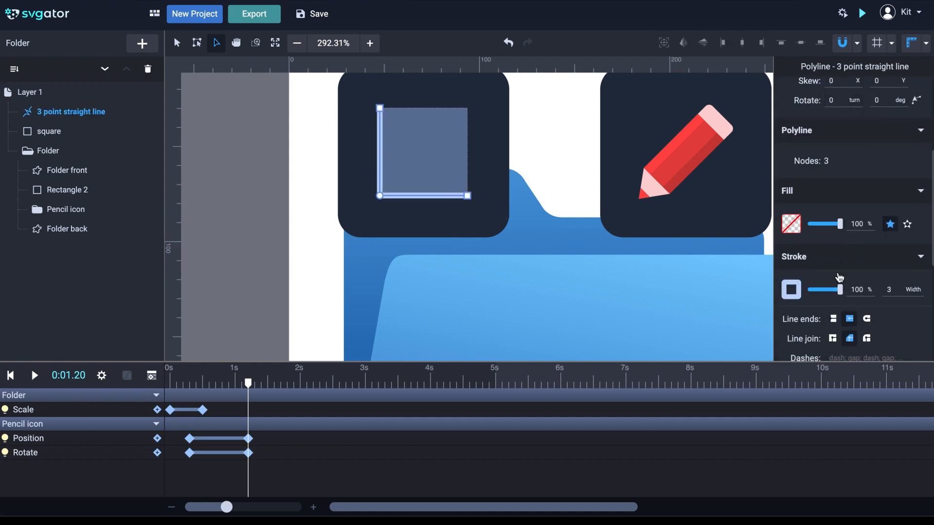
pyautogui.click(866, 339)
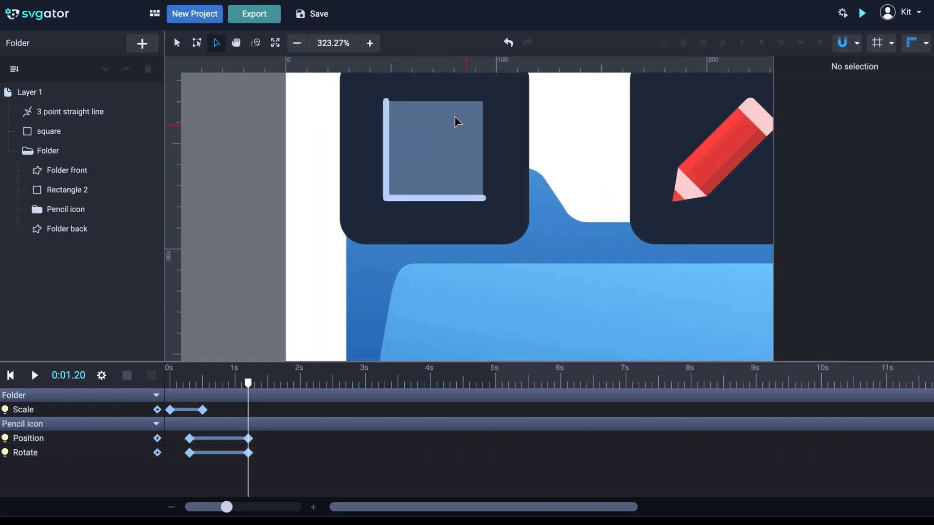
pyautogui.moveTo(416, 126)
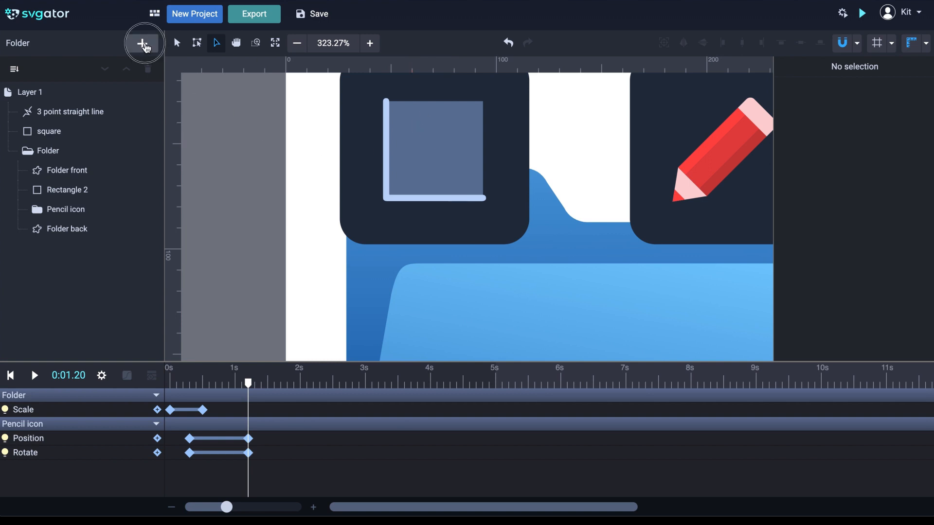
# Add a hexagon symbol from the library to the drawing
pyautogui.click(143, 43)
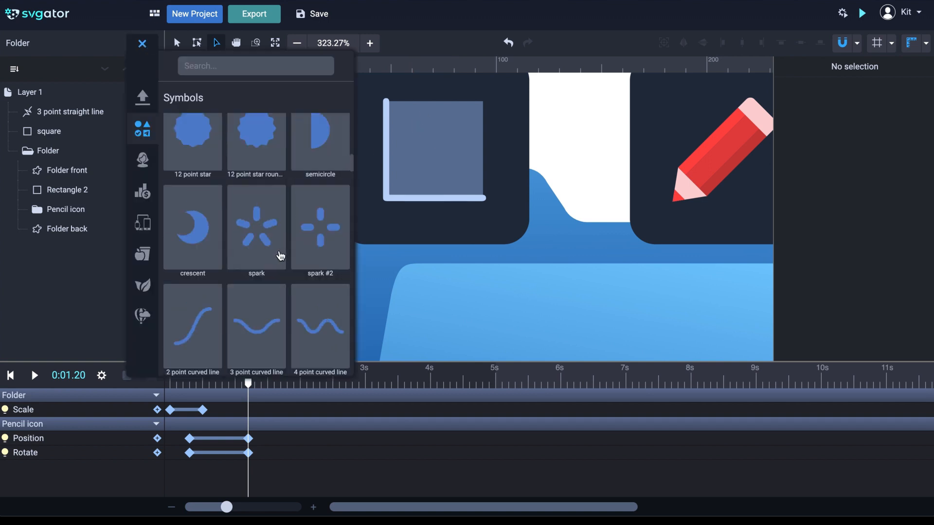
pyautogui.scroll(-3)
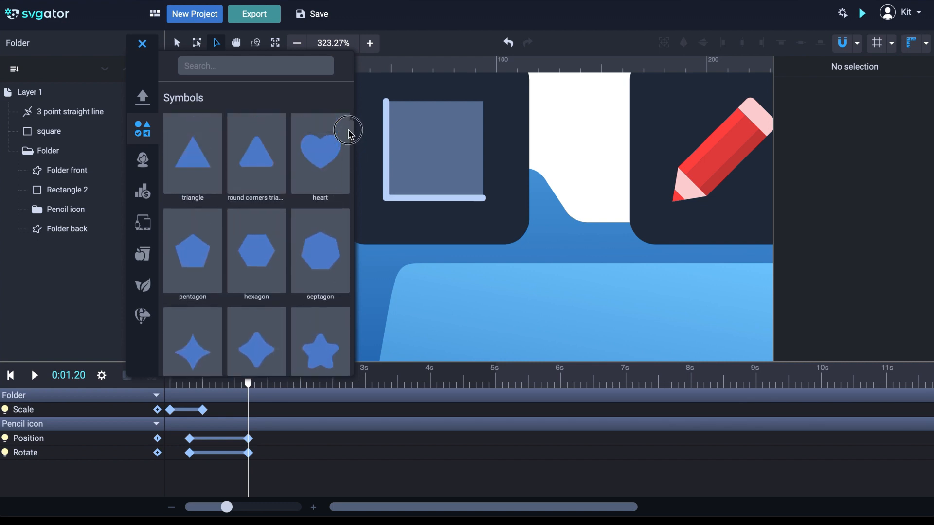
pyautogui.moveTo(265, 255)
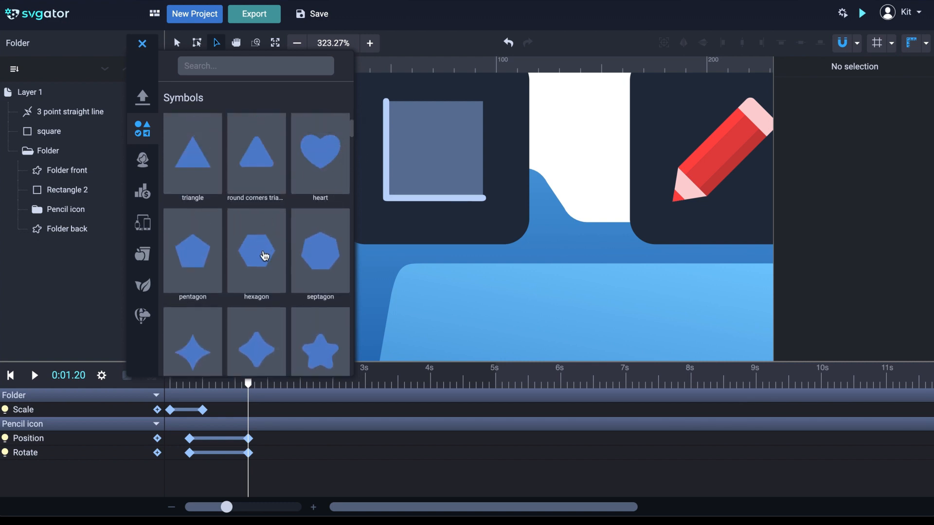
pyautogui.click(256, 250)
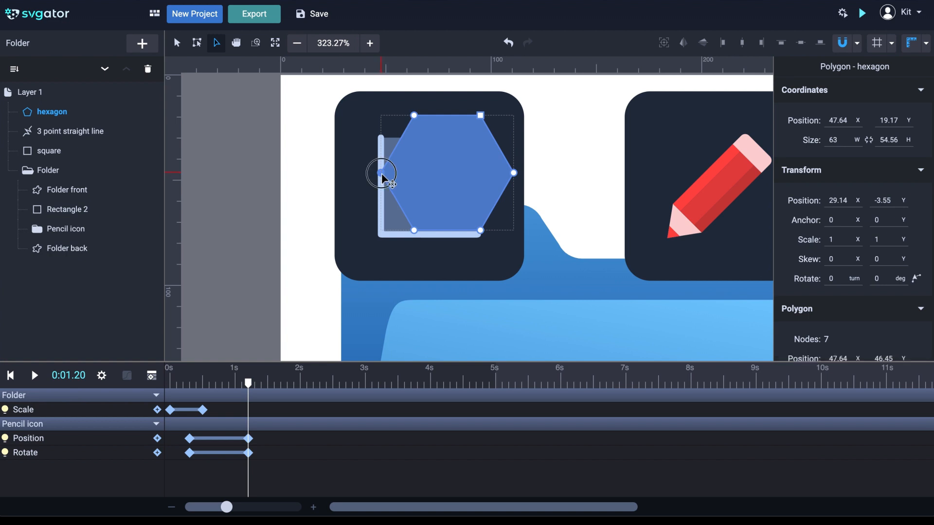
# Drag the hexagon's nodes into an area-chart shape inside the axis square
pyautogui.moveTo(380, 179); pyautogui.dragTo(380, 232)
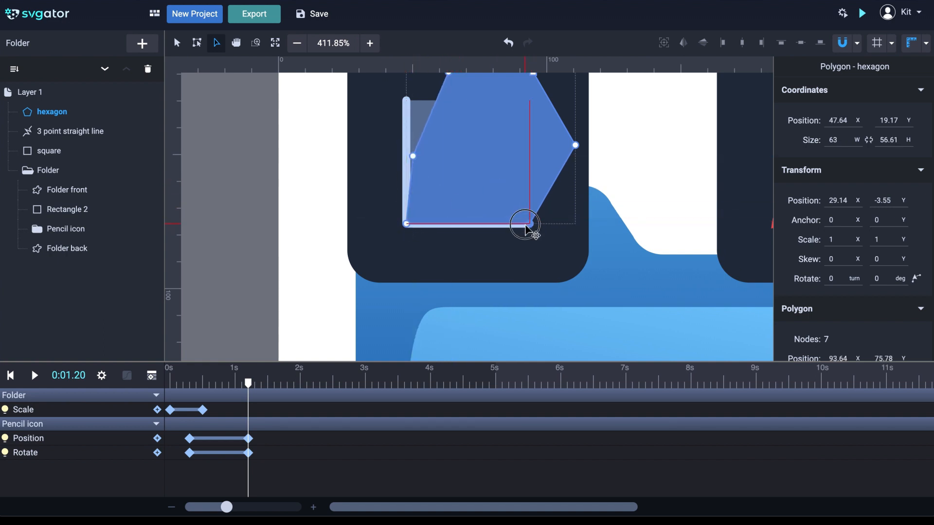
pyautogui.moveTo(527, 230); pyautogui.dragTo(451, 181)
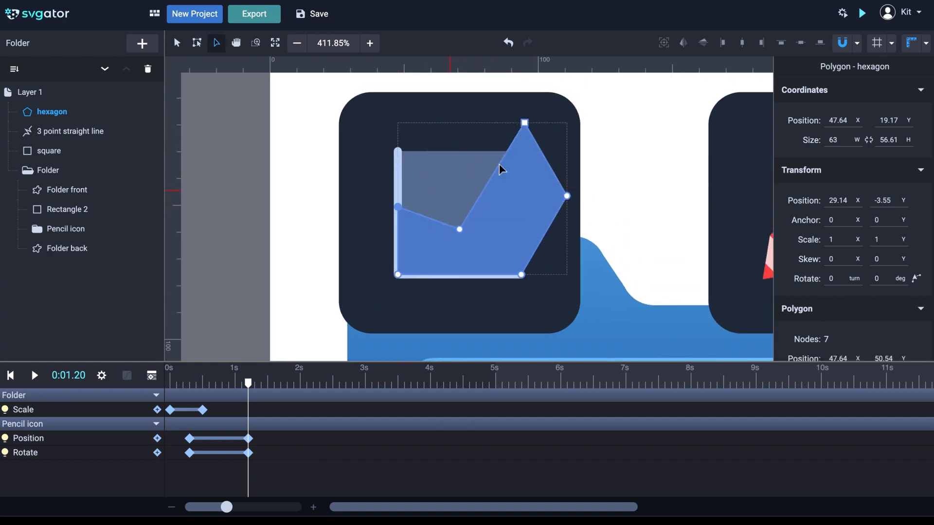
pyautogui.moveTo(524, 123); pyautogui.dragTo(566, 195)
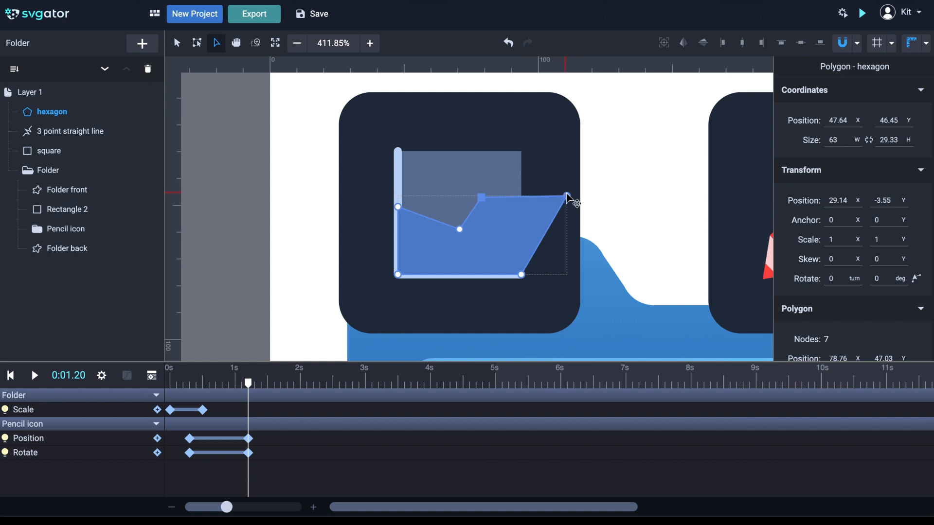
pyautogui.moveTo(569, 197); pyautogui.dragTo(521, 163)
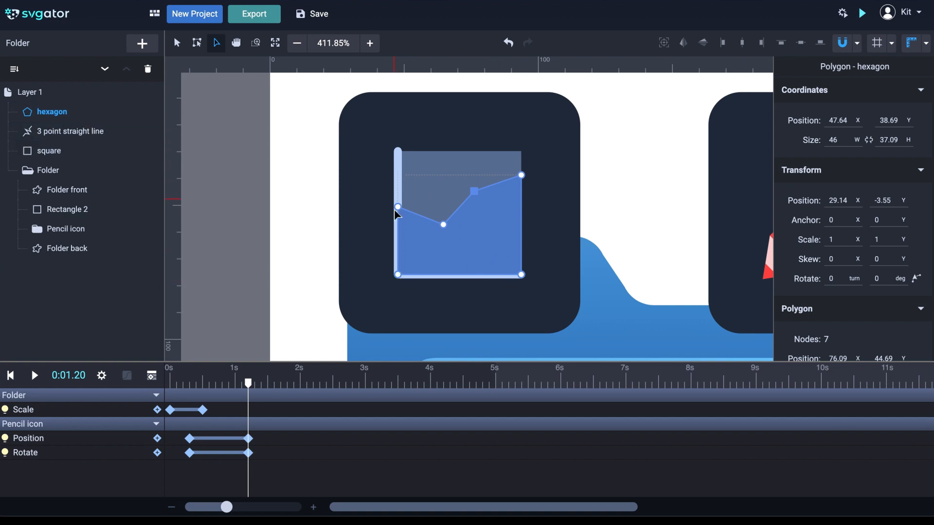
pyautogui.moveTo(80, 132)
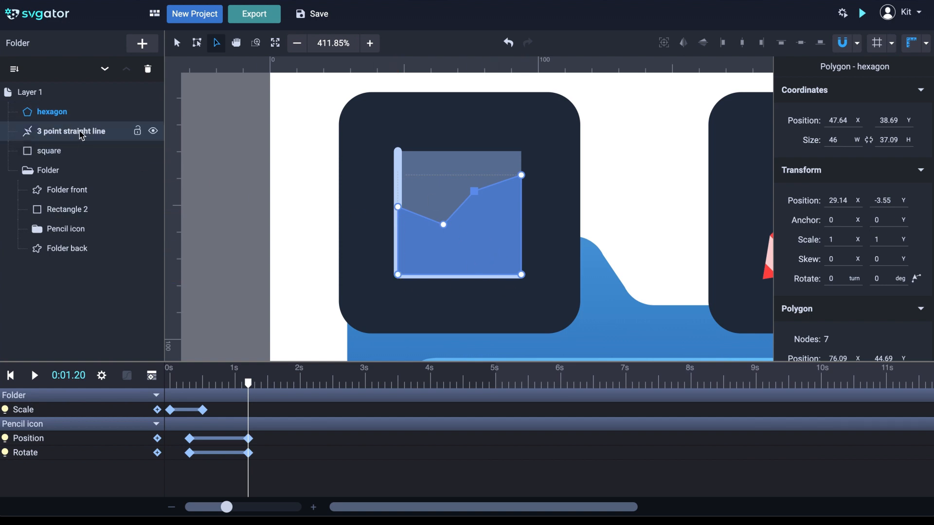
# Rename the 3 point straight line layer to Axis and the hexagon layer to fill
pyautogui.doubleClick(70, 132)
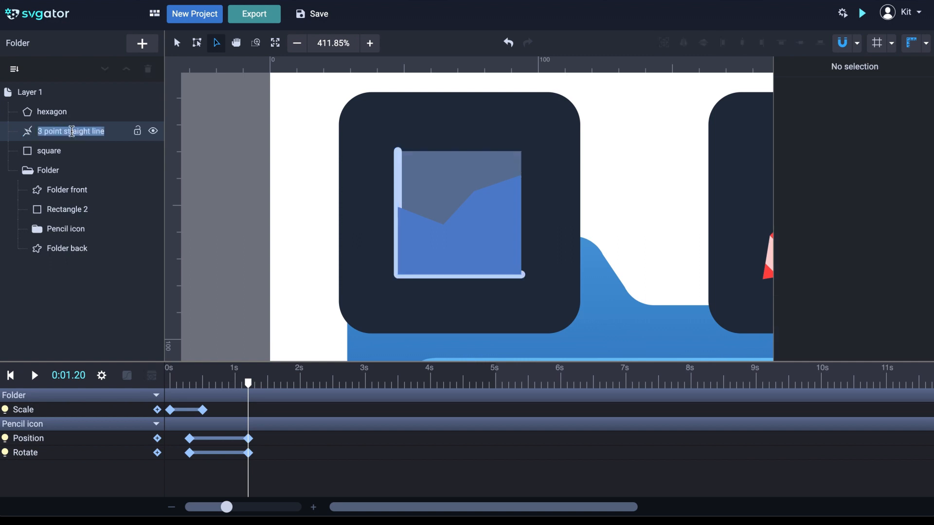
pyautogui.write('Axis')
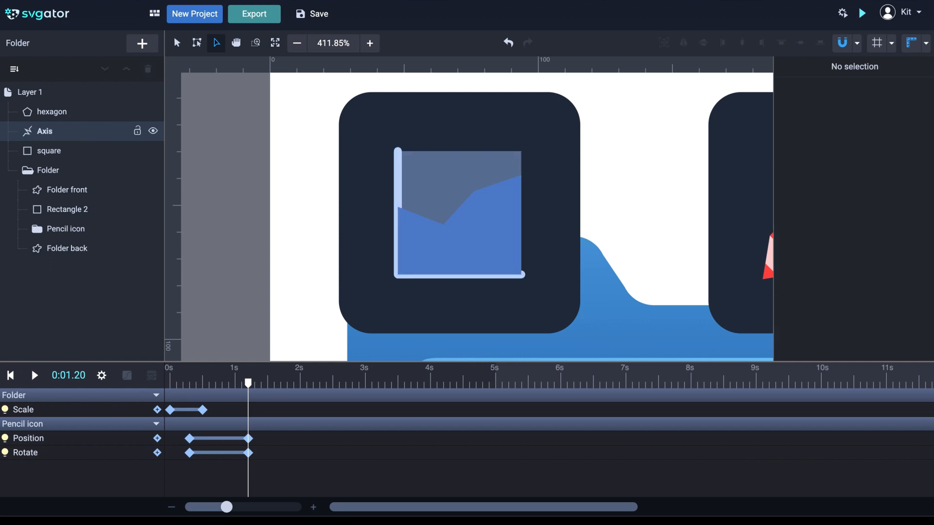
pyautogui.doubleClick(44, 132)
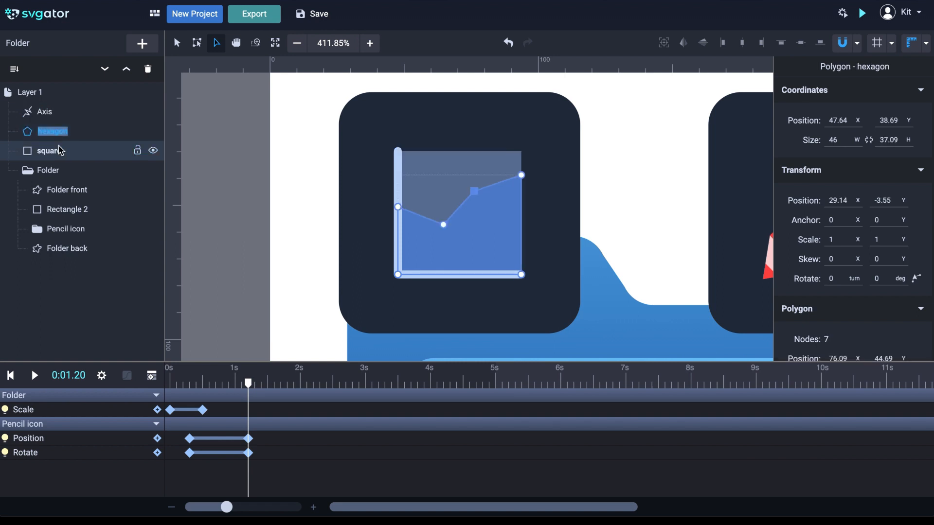
pyautogui.doubleClick(53, 132)
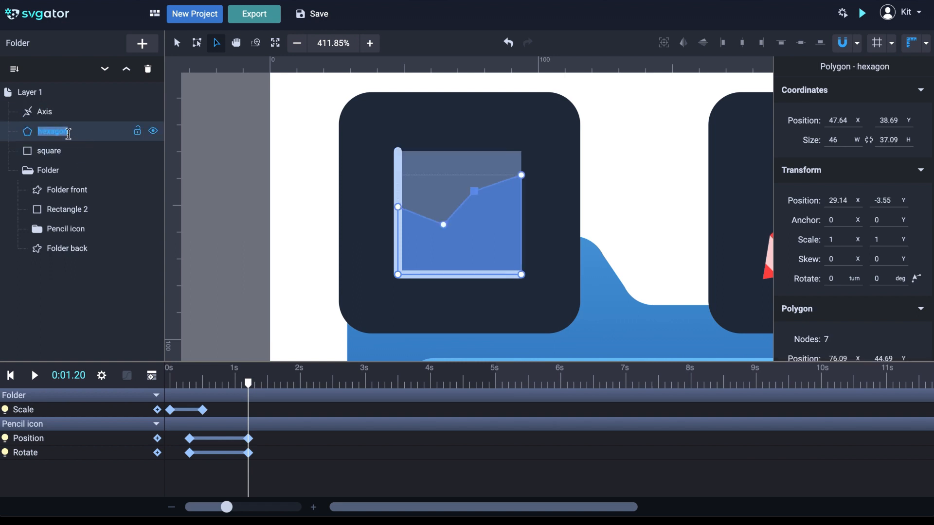
pyautogui.write('Gra')
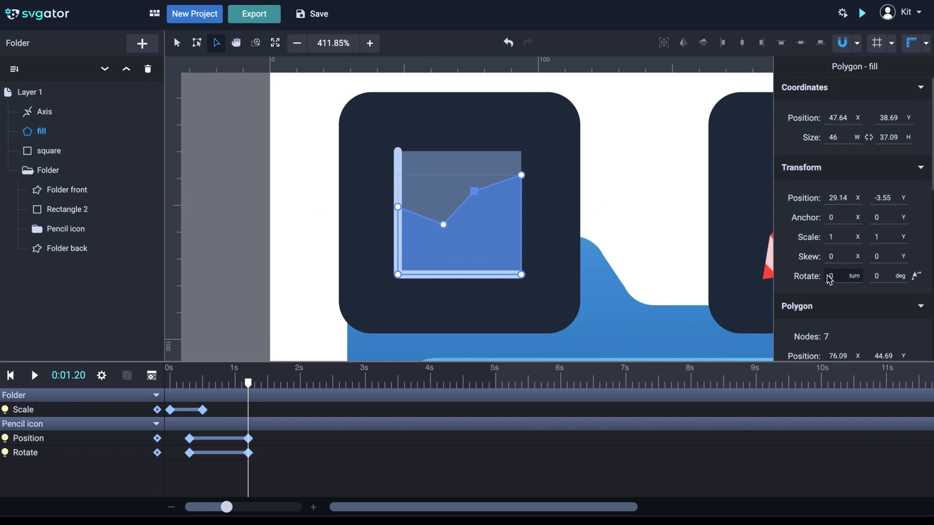
# Pick a brighter, lighter blue for the fill shape's colour
pyautogui.click(790, 294)
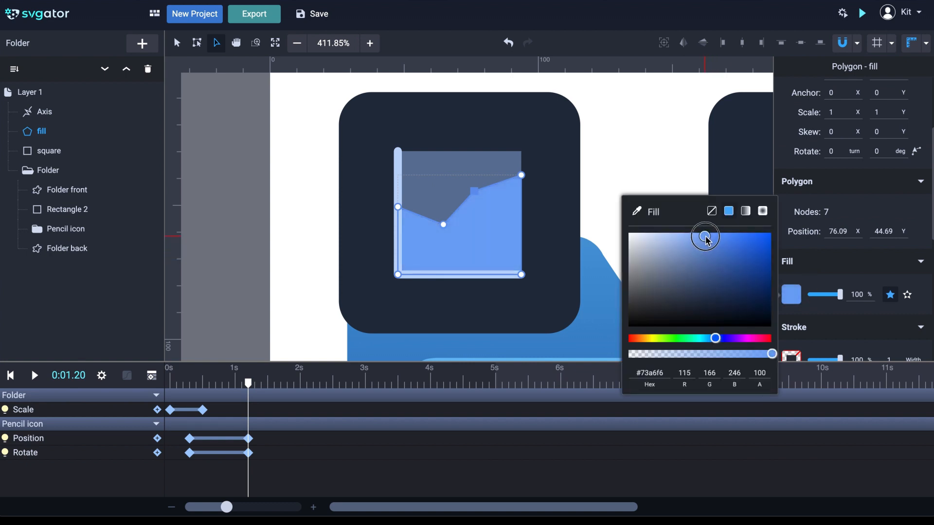
pyautogui.moveTo(706, 235); pyautogui.dragTo(702, 235)
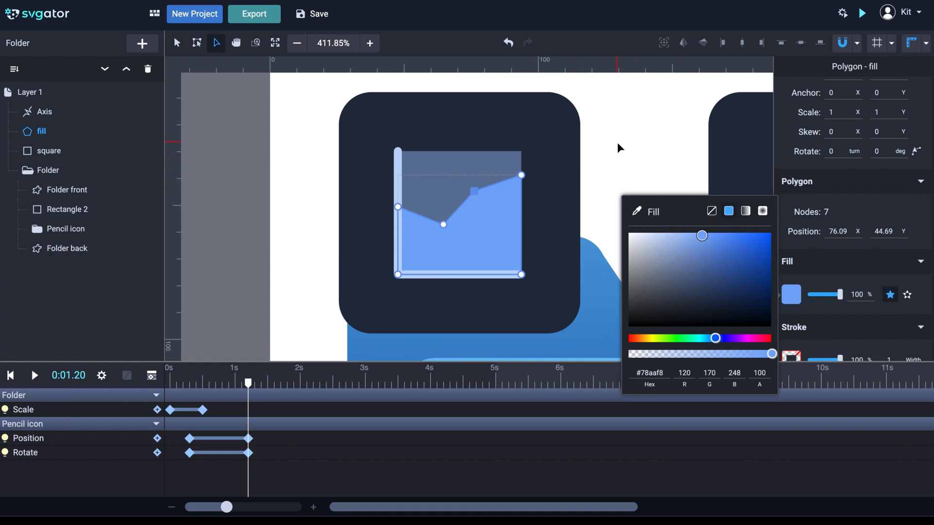
pyautogui.moveTo(701, 235); pyautogui.dragTo(722, 232)
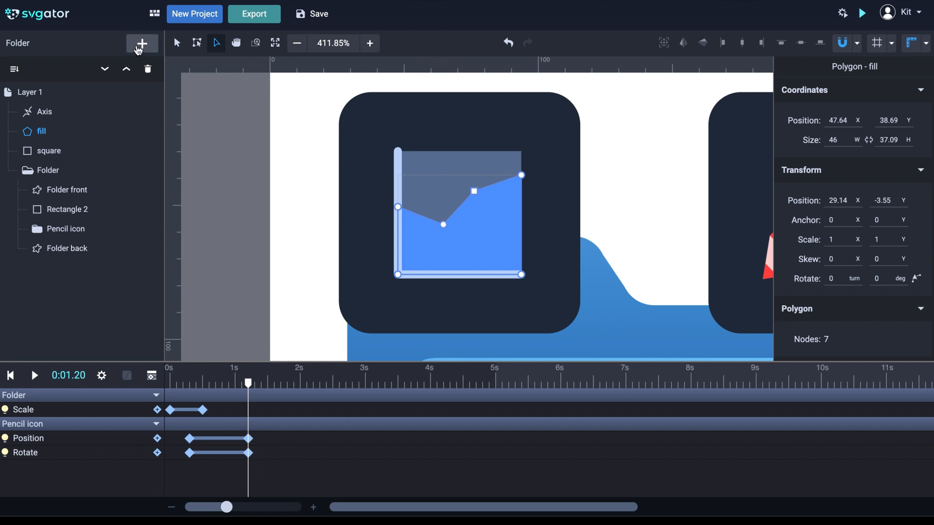
# Add a '6 point straight line' from the Symbols library and give it a mint-green stroke
pyautogui.click(141, 43)
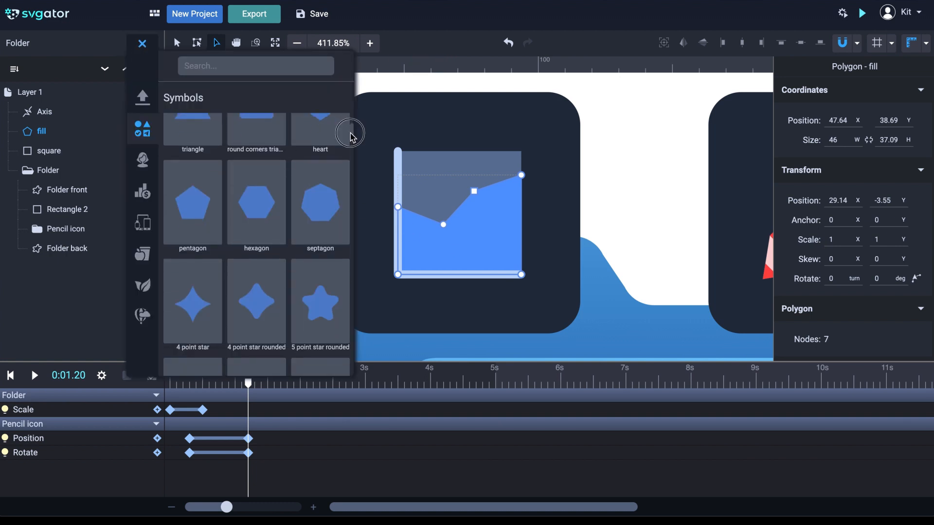
pyautogui.scroll(-3)
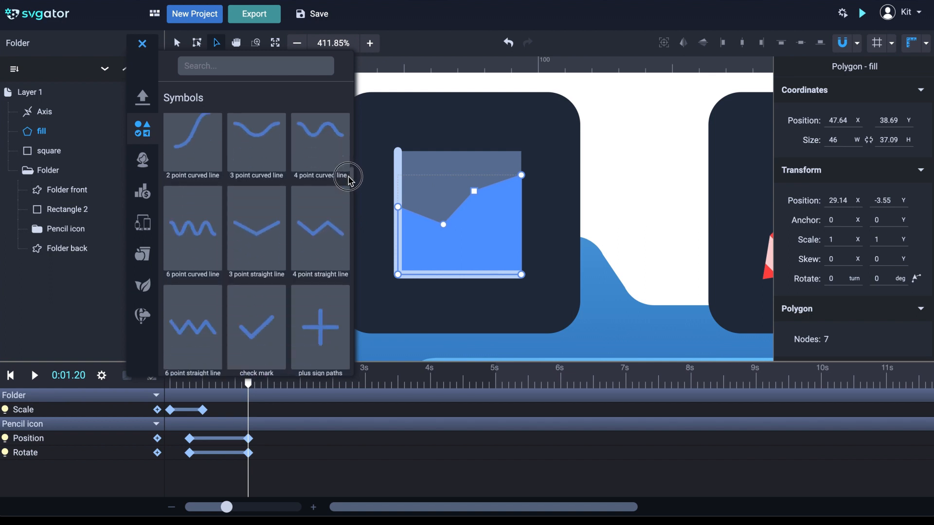
pyautogui.scroll(-3)
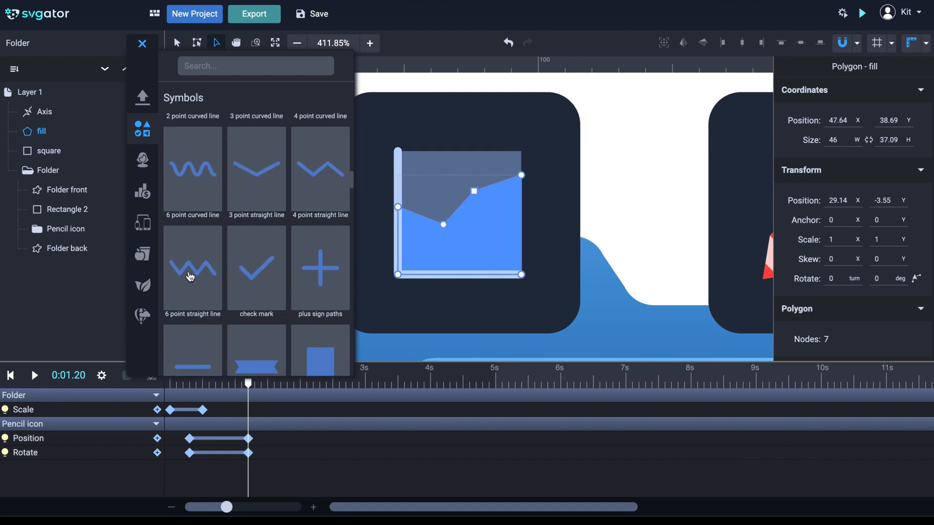
pyautogui.click(192, 268)
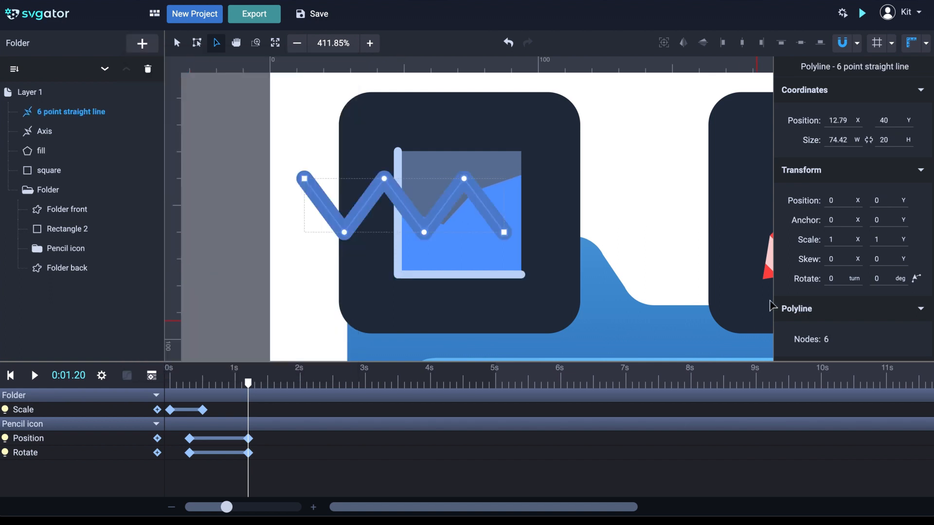
pyautogui.scroll(-3)
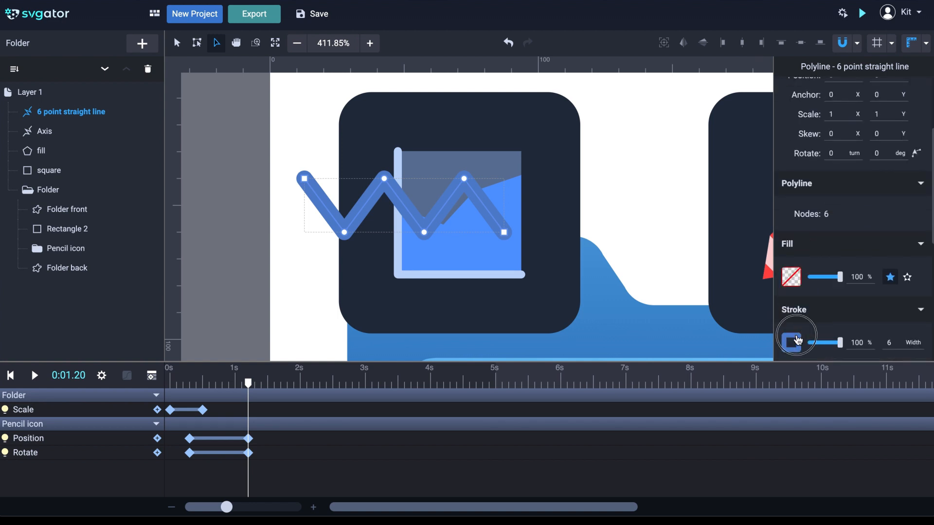
pyautogui.click(797, 338)
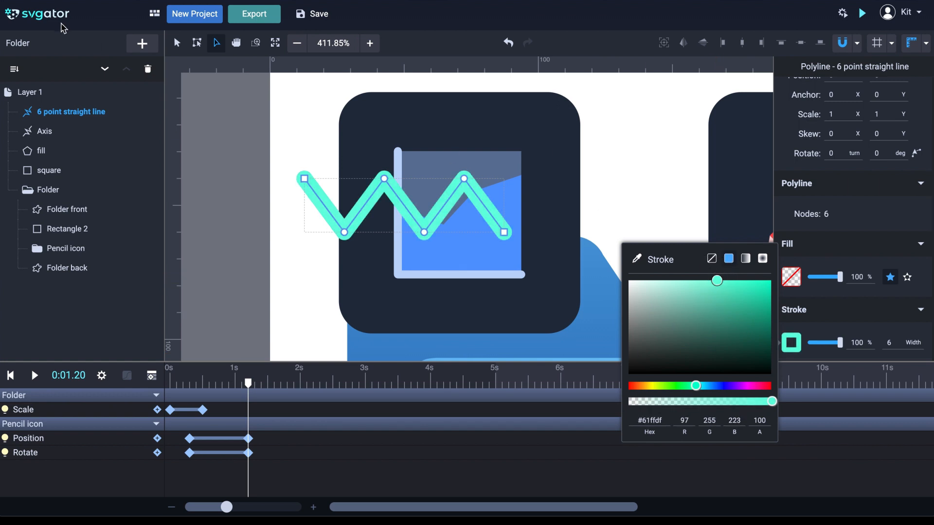
# Drag the line's points so the zigzag traces the top edge of the area fill
pyautogui.moveTo(503, 231); pyautogui.dragTo(517, 186)
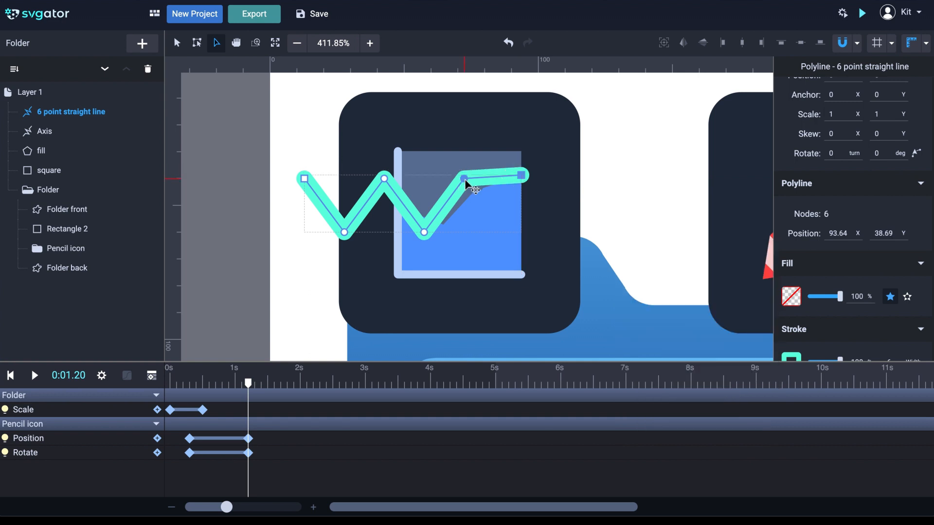
pyautogui.moveTo(466, 184); pyautogui.dragTo(471, 193)
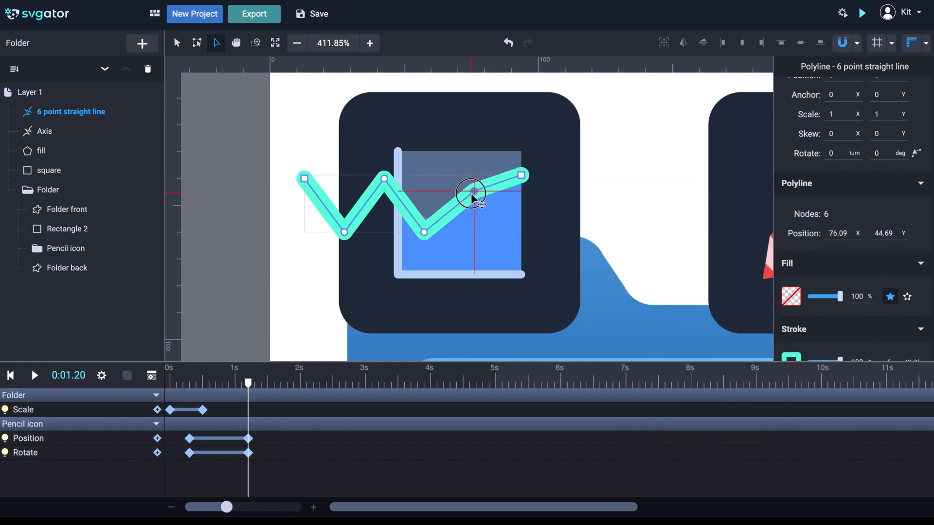
pyautogui.moveTo(471, 194); pyautogui.dragTo(432, 217)
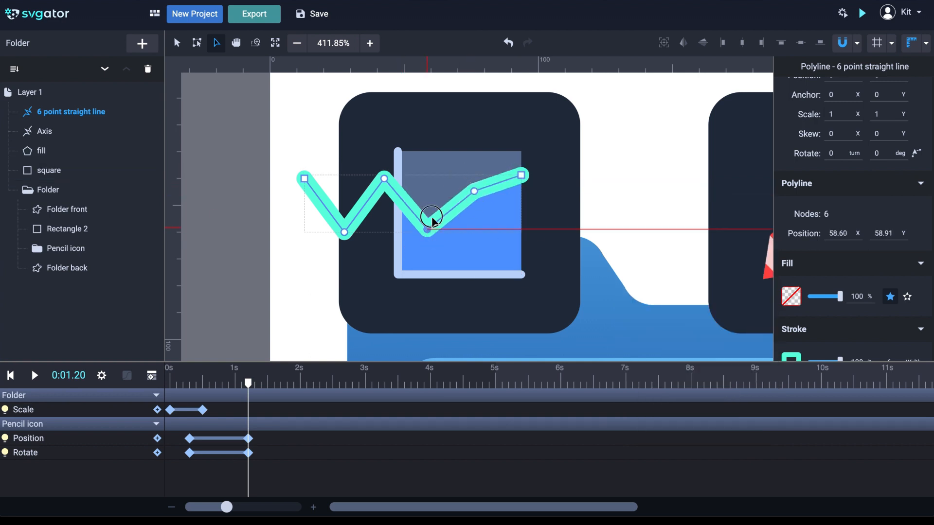
pyautogui.moveTo(430, 214); pyautogui.dragTo(442, 224)
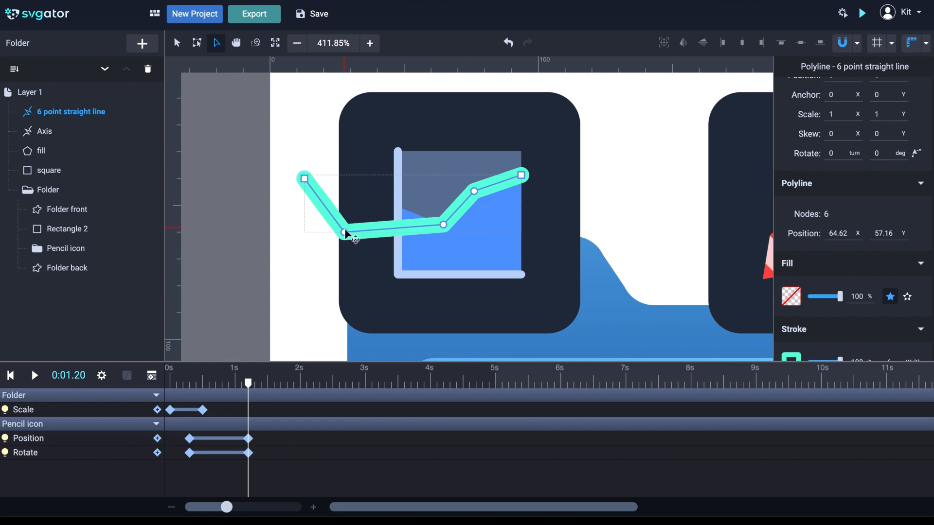
pyautogui.moveTo(345, 235); pyautogui.dragTo(401, 209)
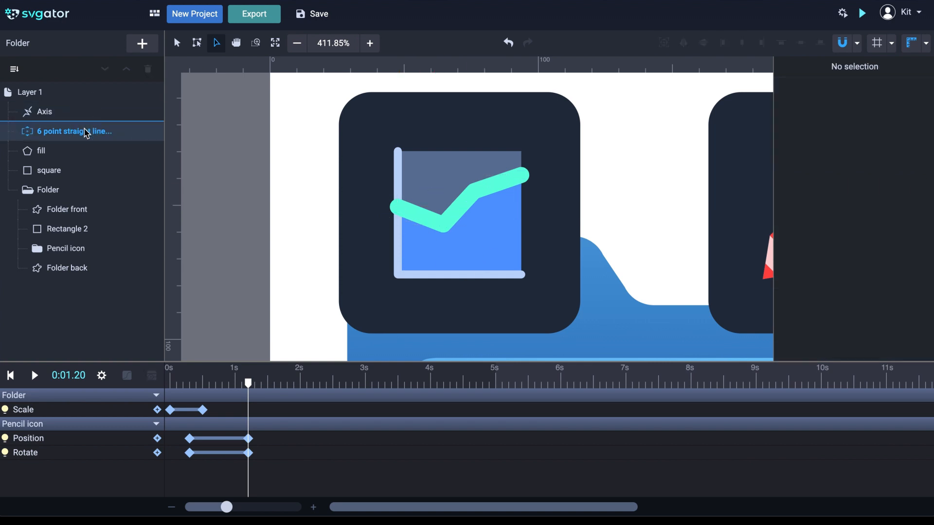
# Adjust the chart line layer's stroke and deselect it to view the result
pyautogui.click(74, 132)
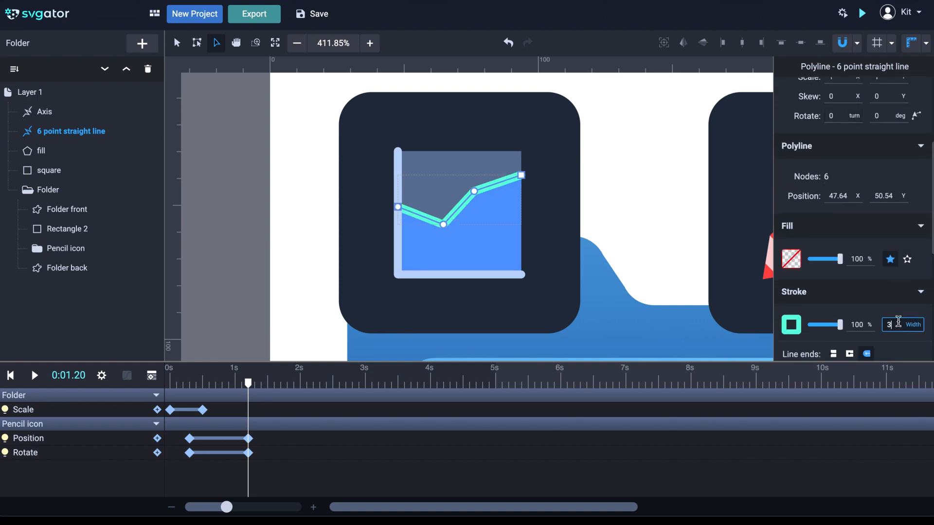
pyautogui.click(565, 185)
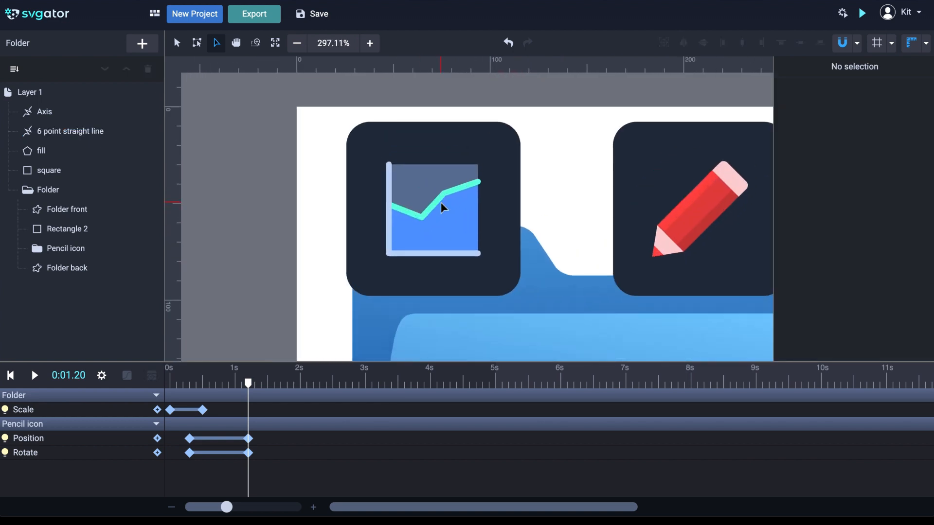
pyautogui.click(369, 43)
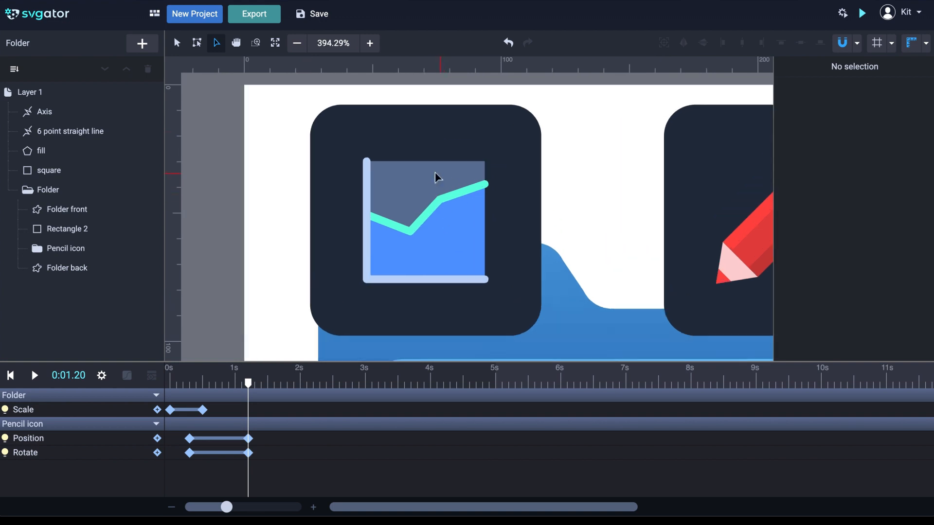
pyautogui.moveTo(142, 43)
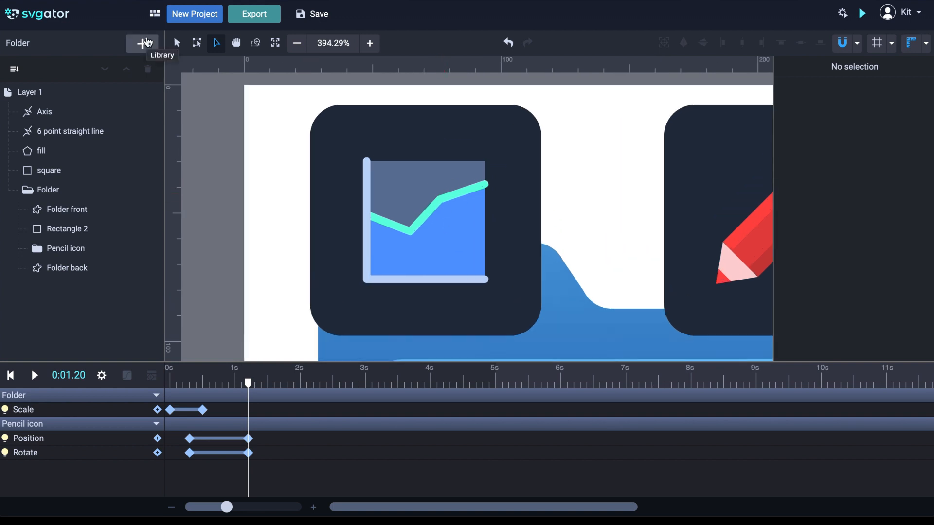
# Select the chart layers and group them, then undo the incomplete grouping
pyautogui.click(48, 171)
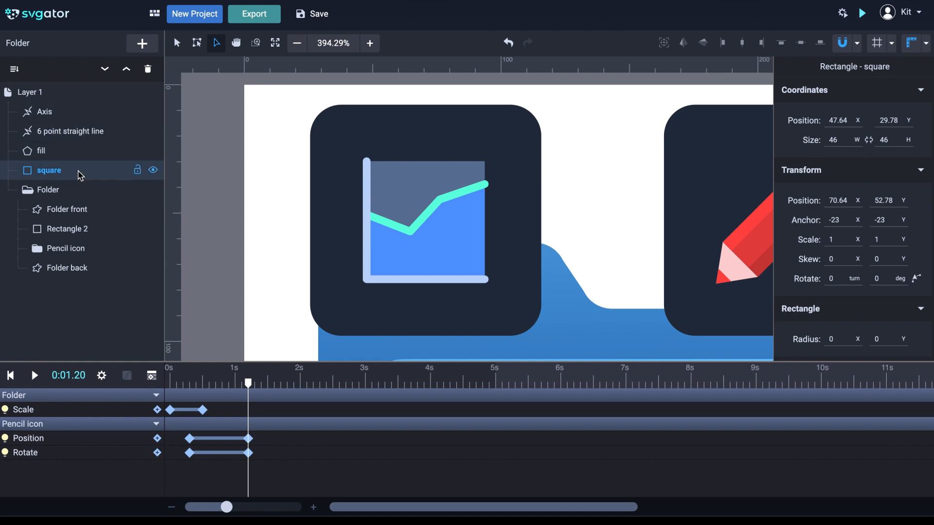
pyautogui.click(45, 112)
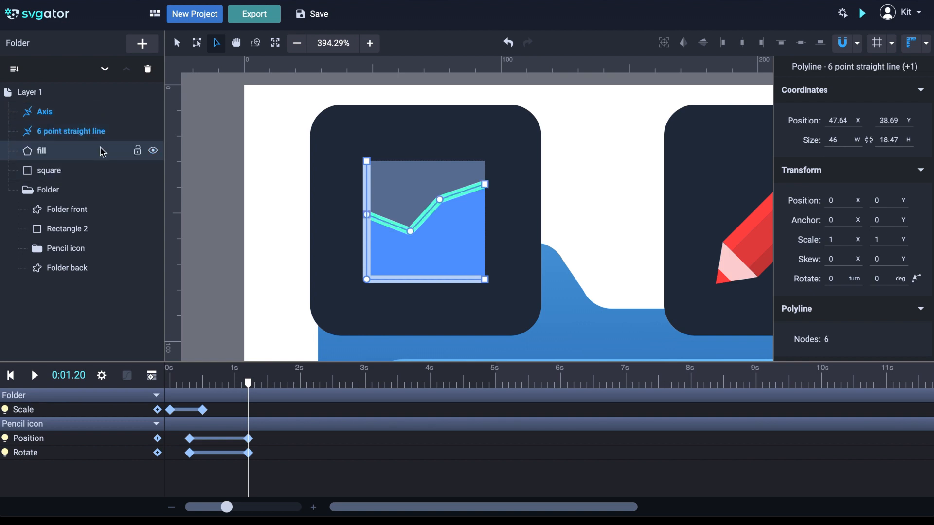
pyautogui.rightClick(49, 170)
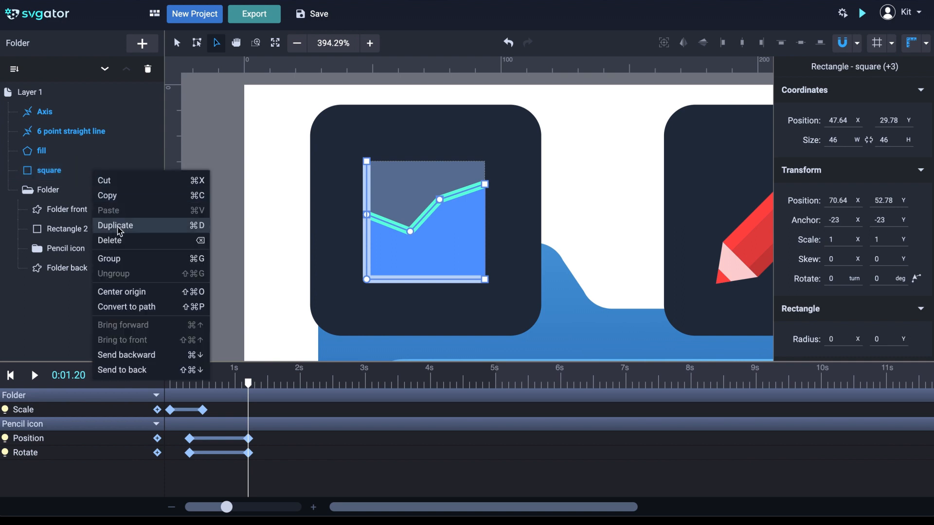
pyautogui.click(109, 258)
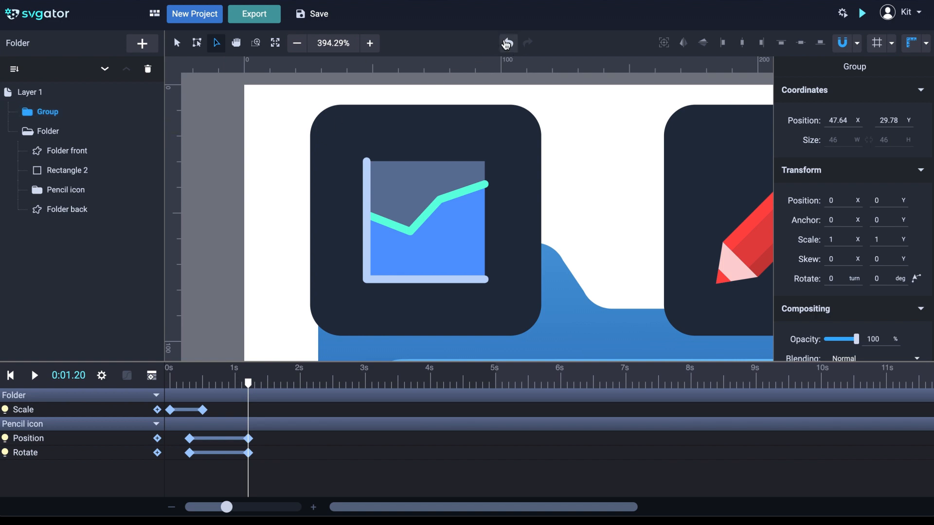
pyautogui.click(49, 171)
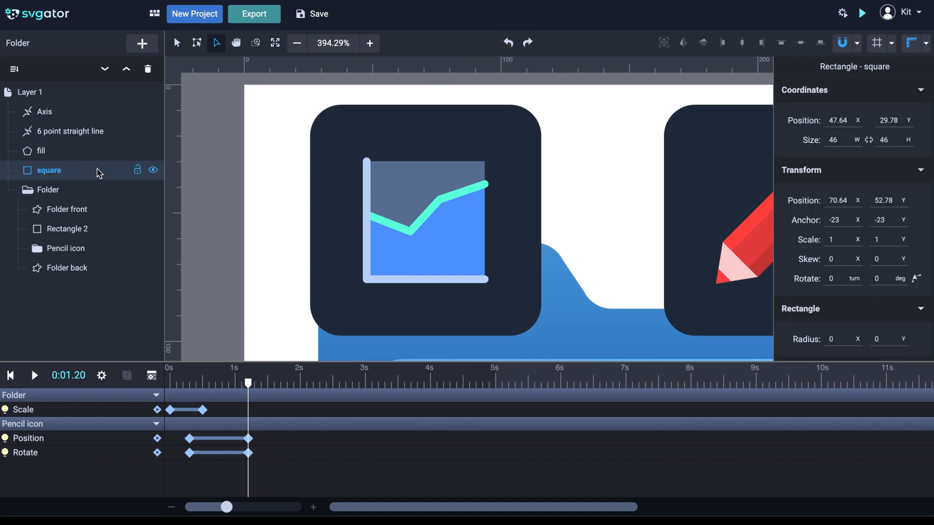
# Regroup with the fill included, undo again, then select Axis through square together
pyautogui.click(42, 149)
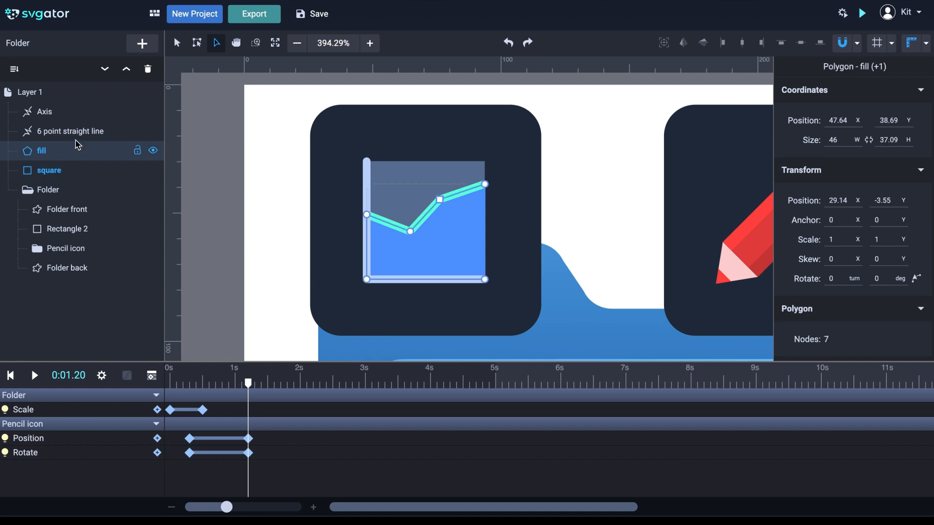
pyautogui.rightClick(45, 112)
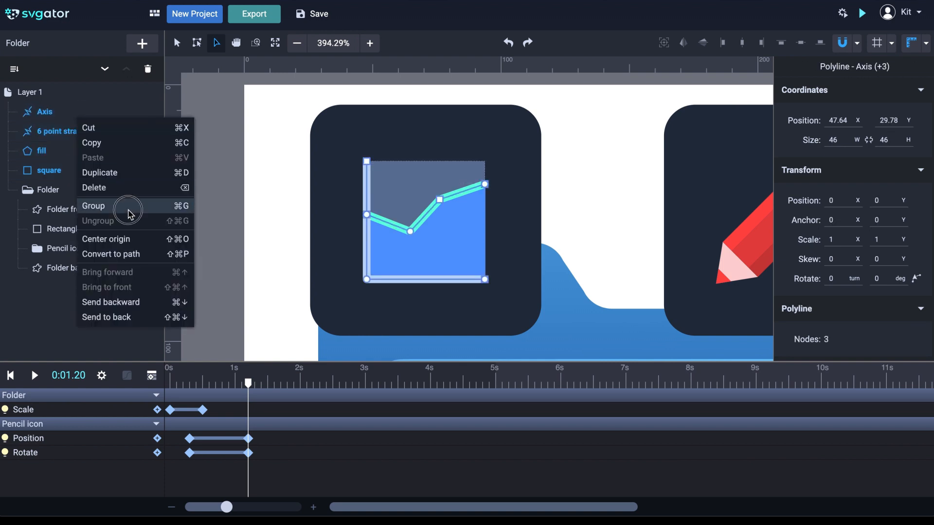
pyautogui.click(94, 205)
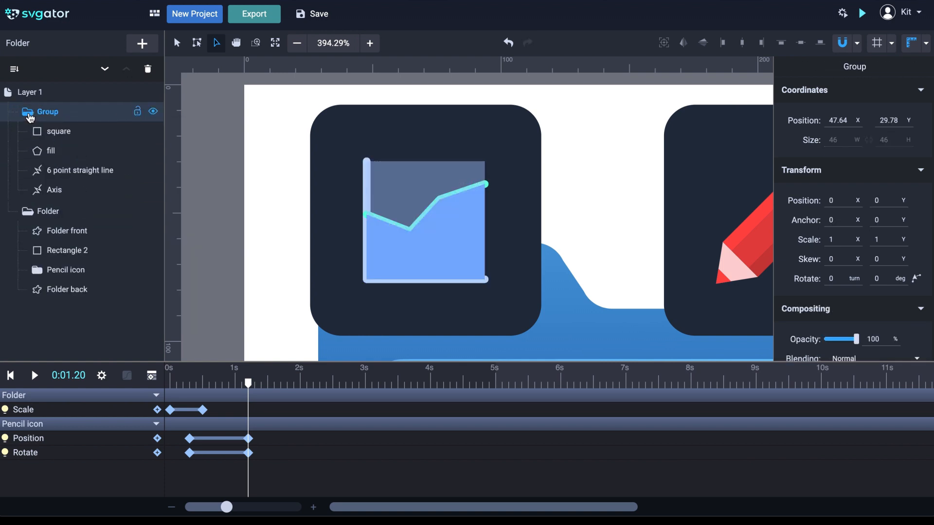
pyautogui.click(60, 131)
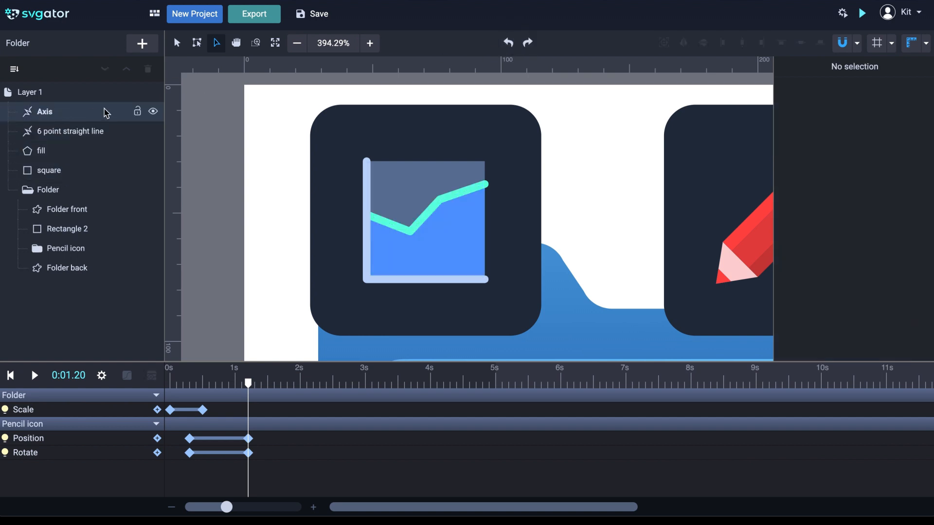
pyautogui.click(43, 112)
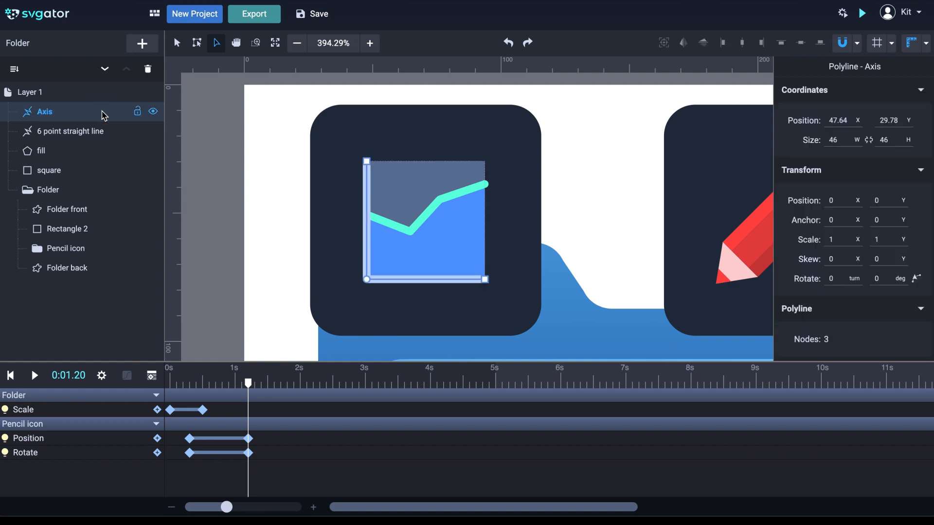
pyautogui.click(48, 170)
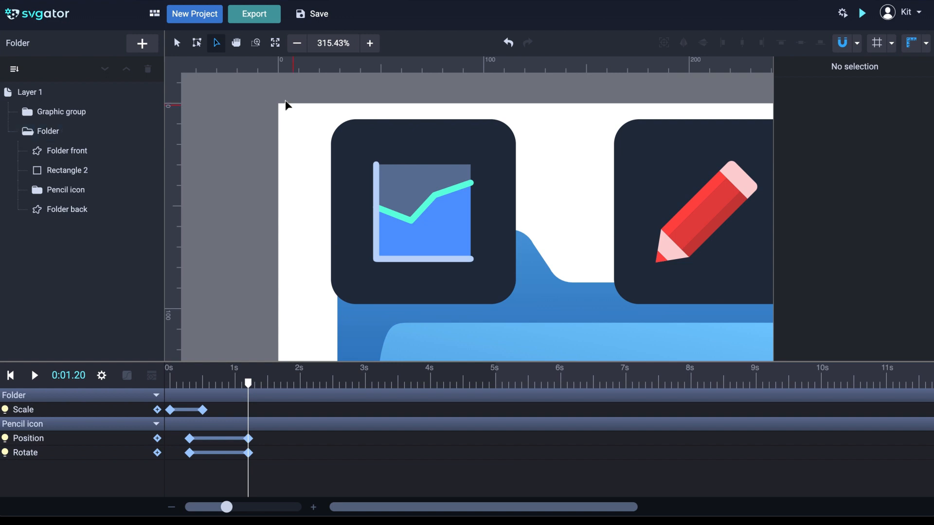
# Scale Graphic group slightly smaller inside its dark tile, checking against Rectangle 2
pyautogui.click(61, 111)
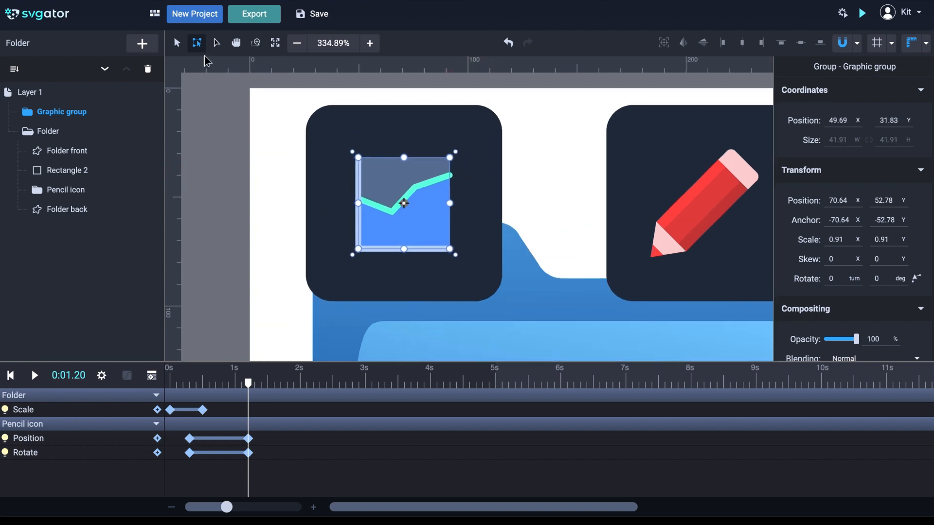
pyautogui.moveTo(454, 152); pyautogui.dragTo(451, 156)
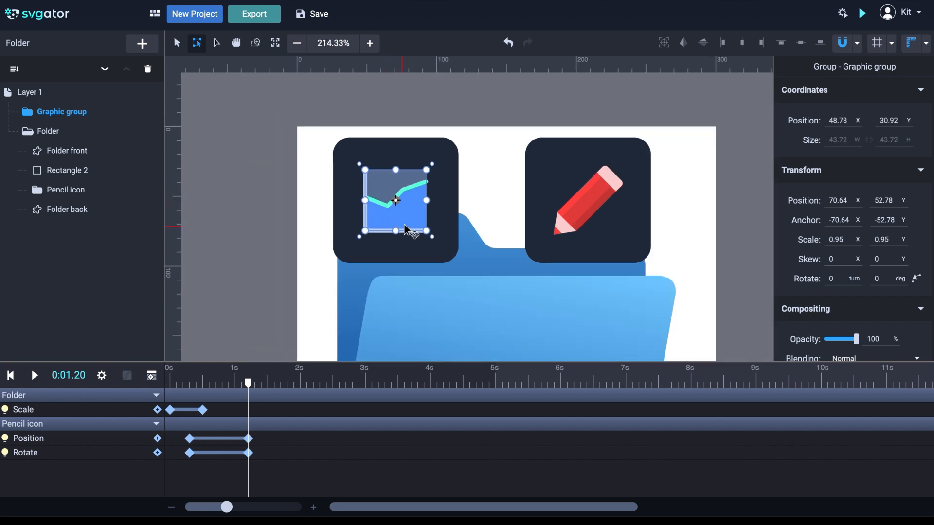
pyautogui.click(67, 170)
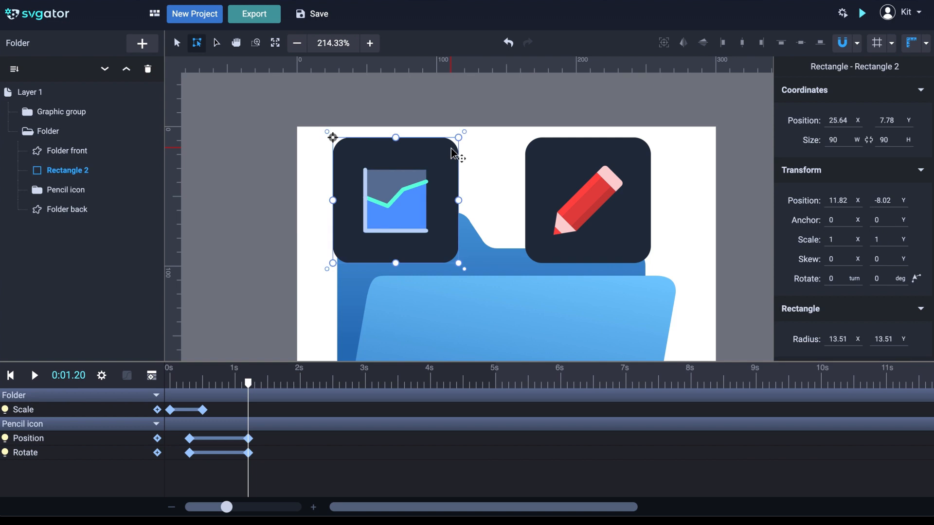
pyautogui.moveTo(399, 142)
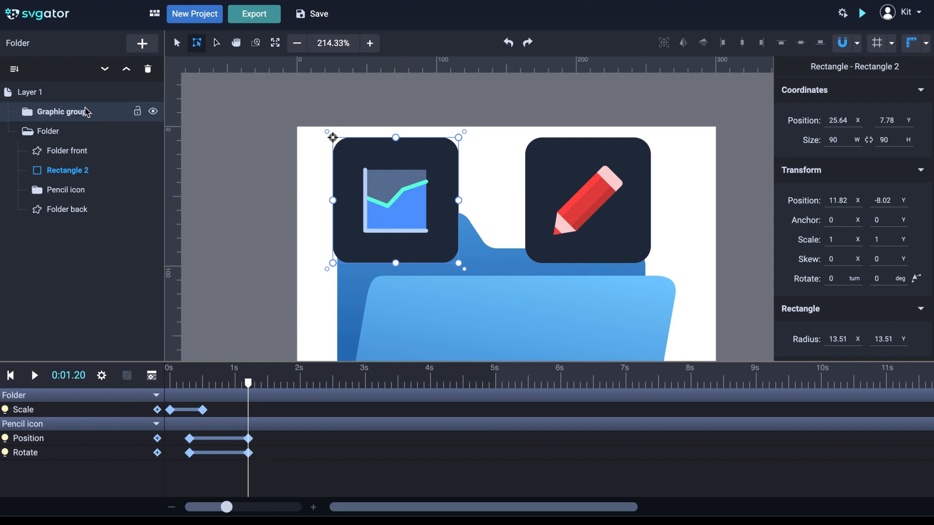
pyautogui.click(61, 112)
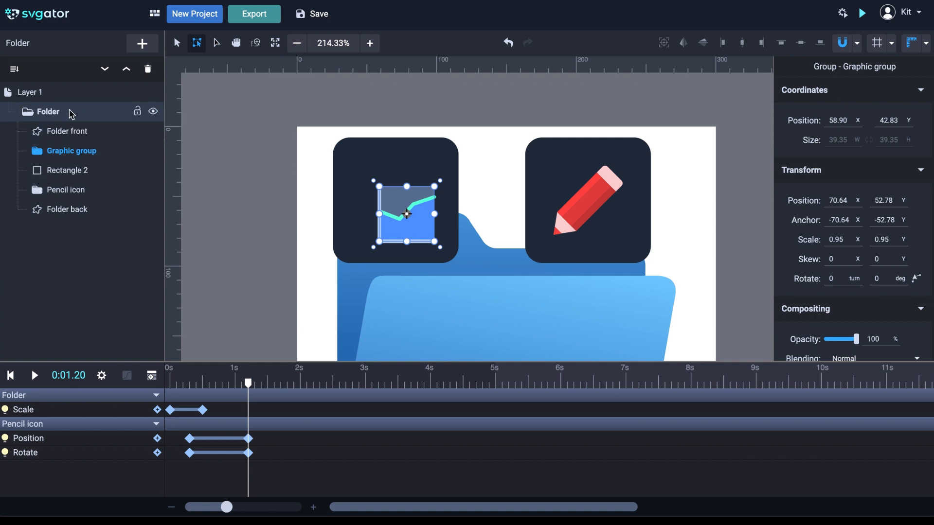
# Group the chart Graphic group with its Rectangle 2 tile inside the Folder
pyautogui.click(48, 111)
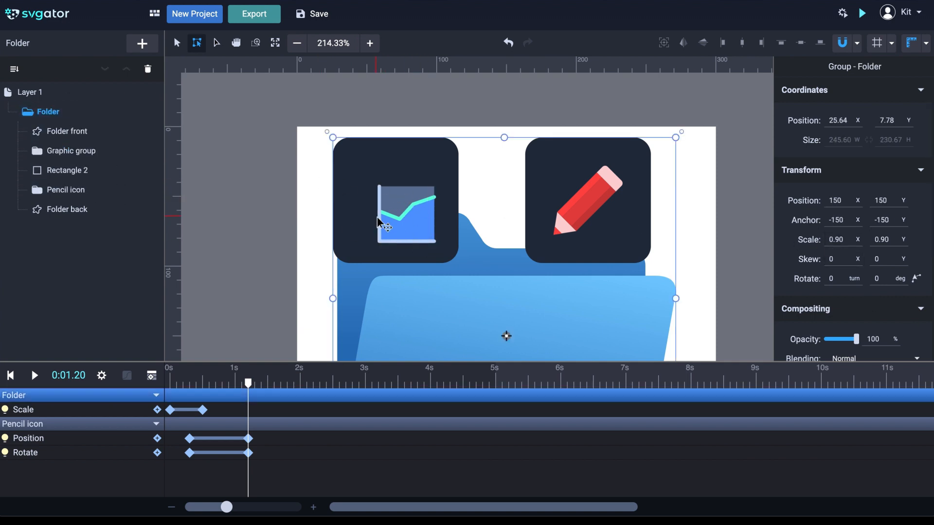
pyautogui.click(71, 151)
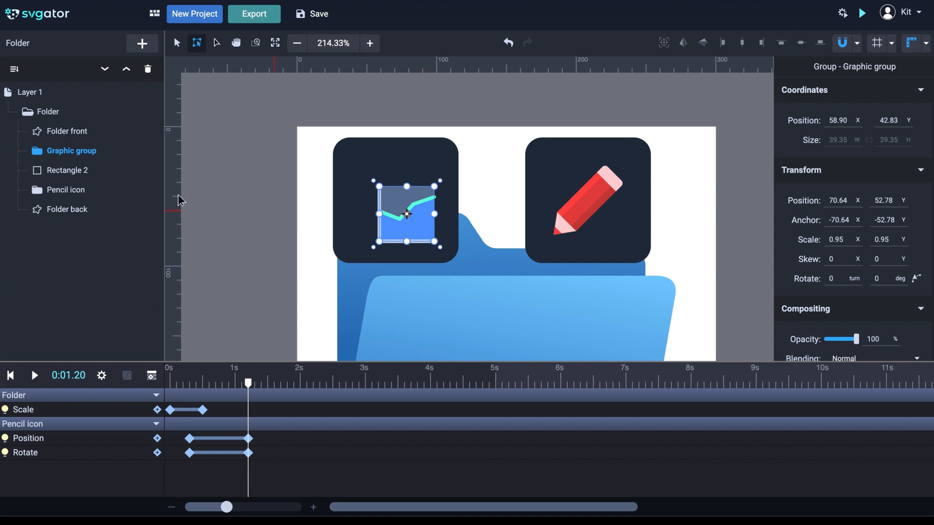
pyautogui.click(67, 170)
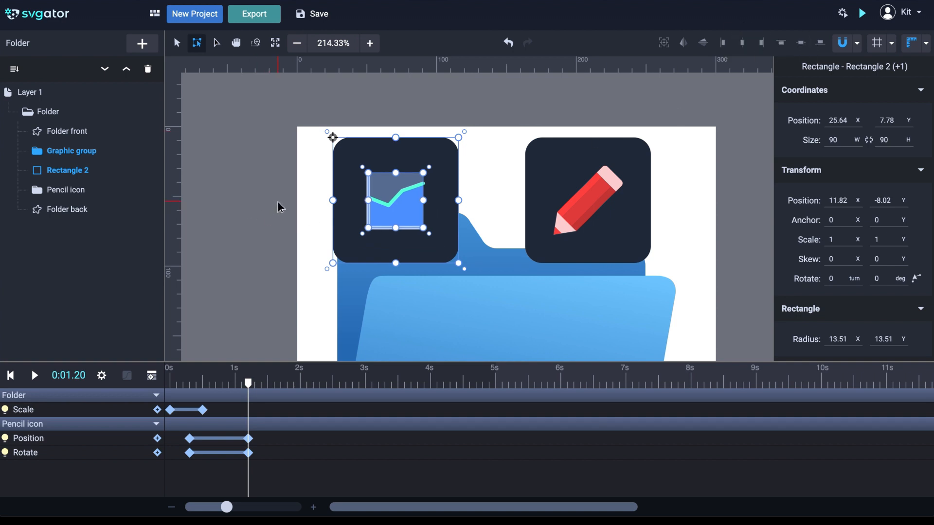
pyautogui.click(663, 43)
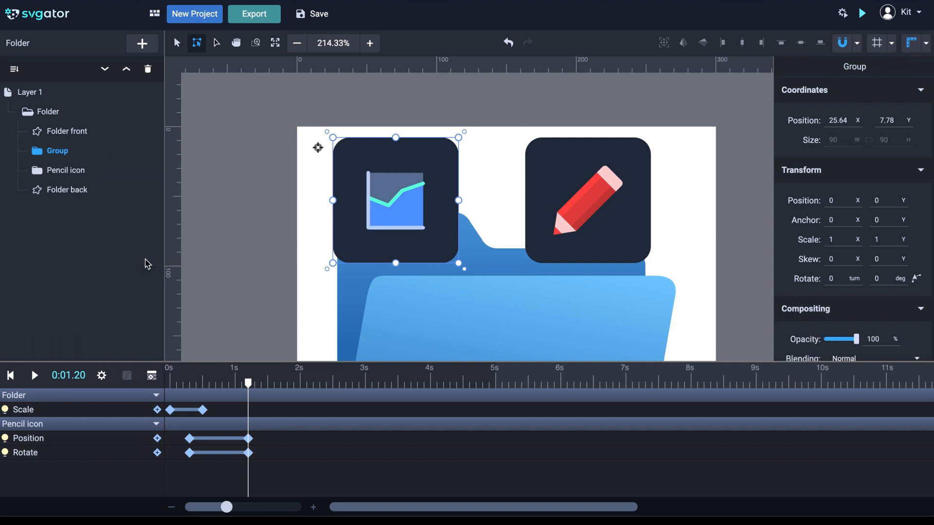
# Rename the new group 'Graphic group'
pyautogui.click(66, 170)
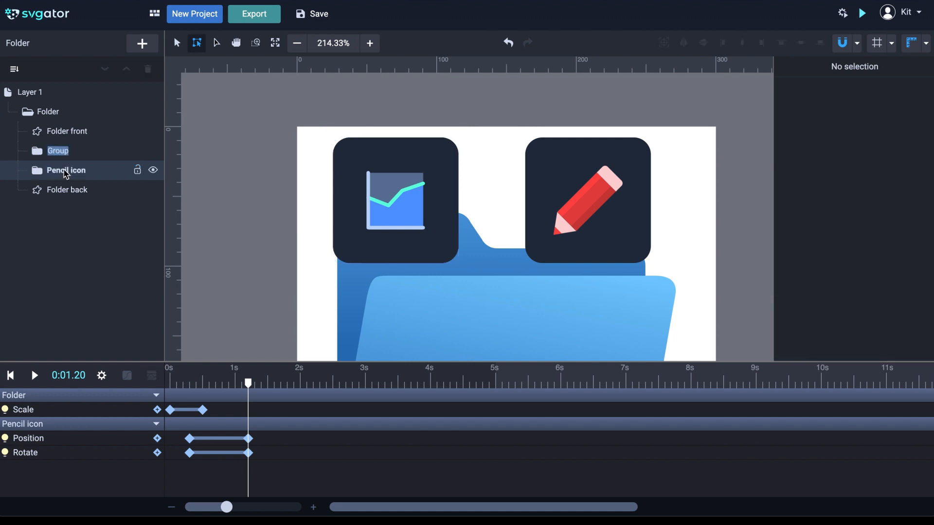
pyautogui.write('Graphic g')
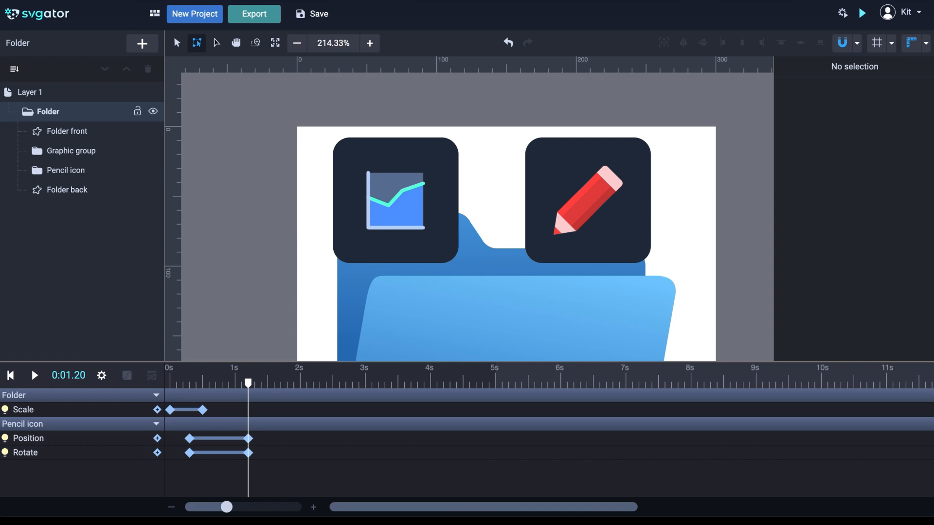
pyautogui.click(71, 151)
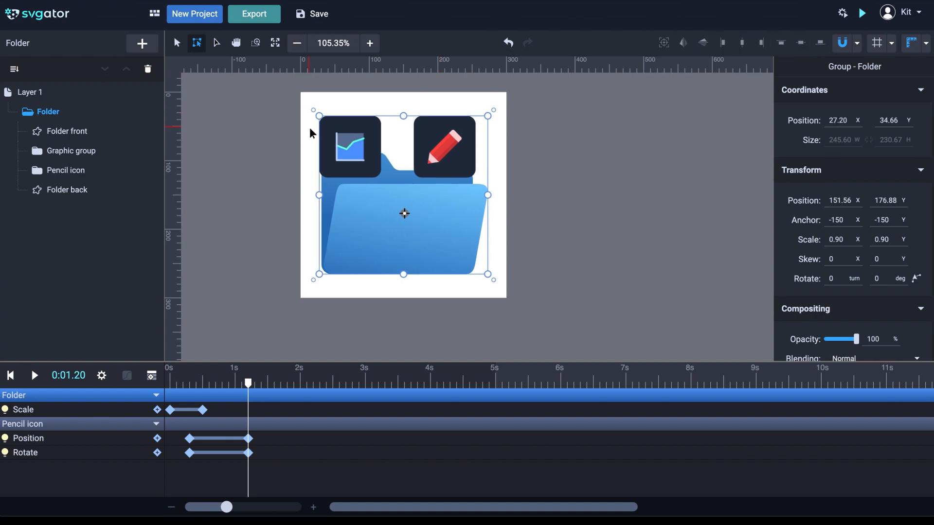
pyautogui.moveTo(248, 382); pyautogui.dragTo(195, 382)
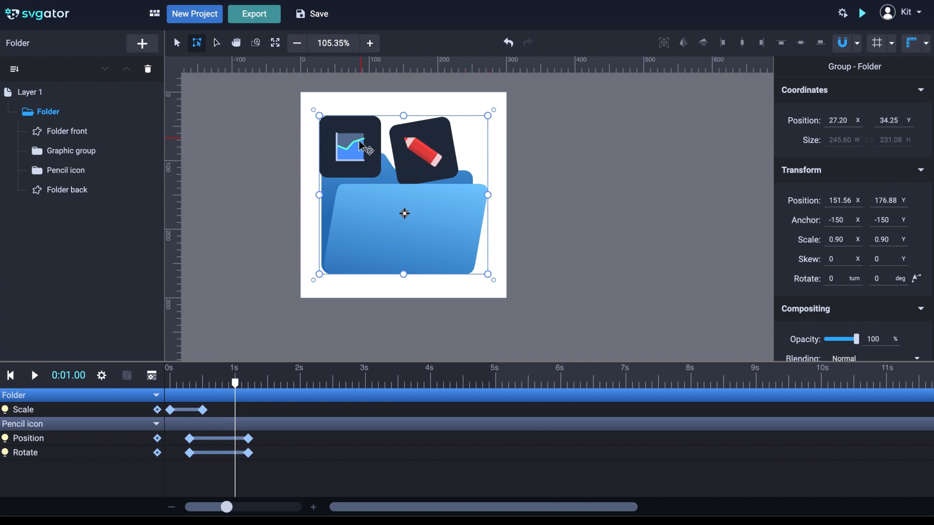
pyautogui.moveTo(359, 149)
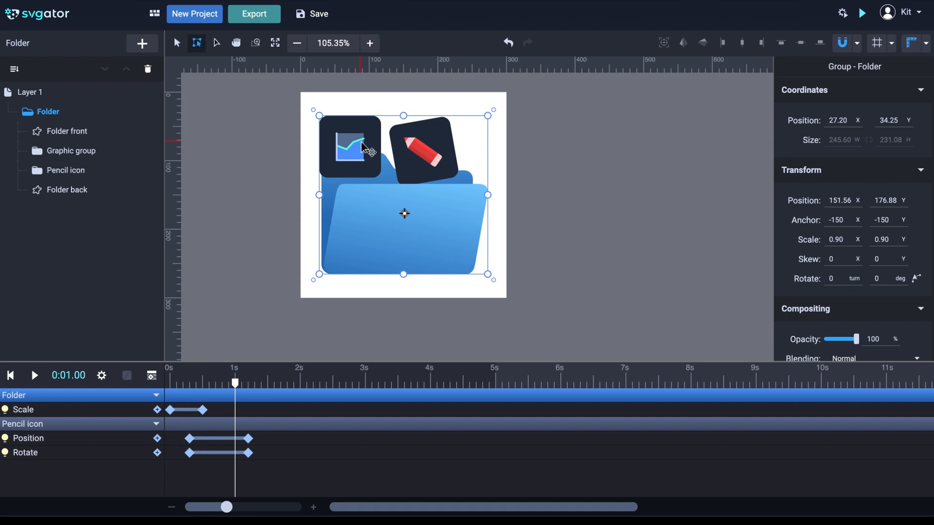
# Lower Graphic group behind the folder at 1s and move the playhead to 1.5s
pyautogui.click(71, 151)
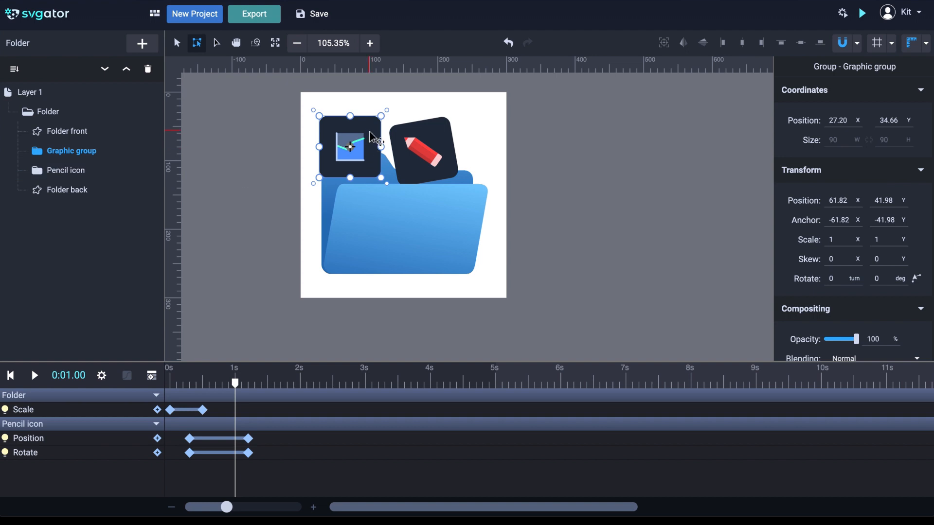
pyautogui.moveTo(350, 148); pyautogui.dragTo(392, 202)
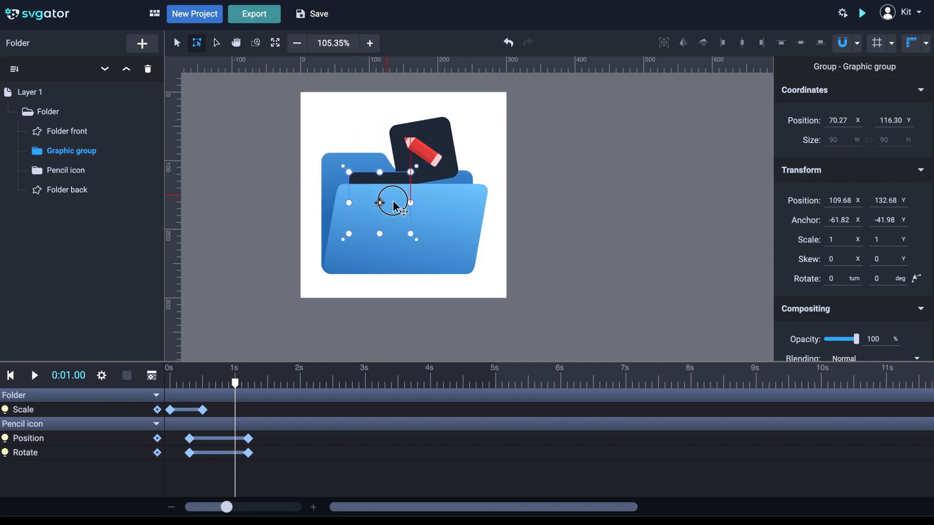
pyautogui.moveTo(393, 206); pyautogui.dragTo(389, 225)
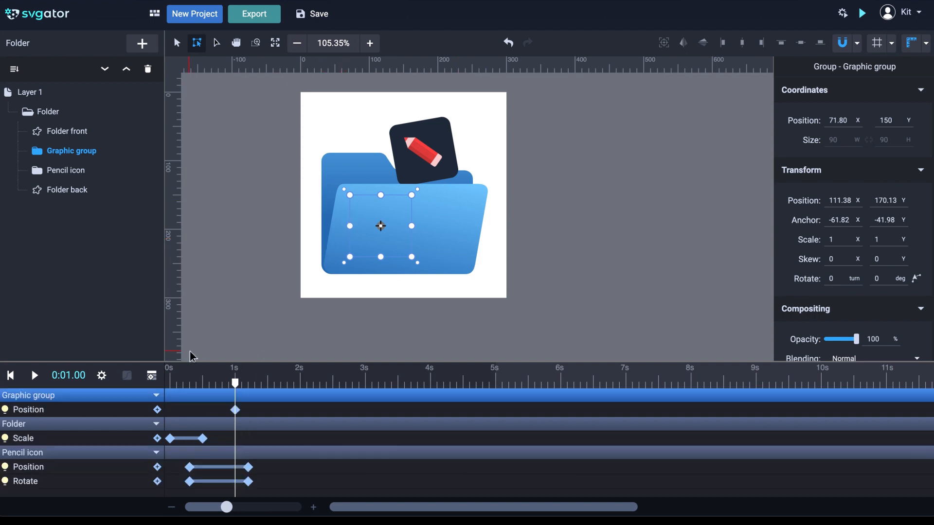
pyautogui.moveTo(235, 382); pyautogui.dragTo(247, 382)
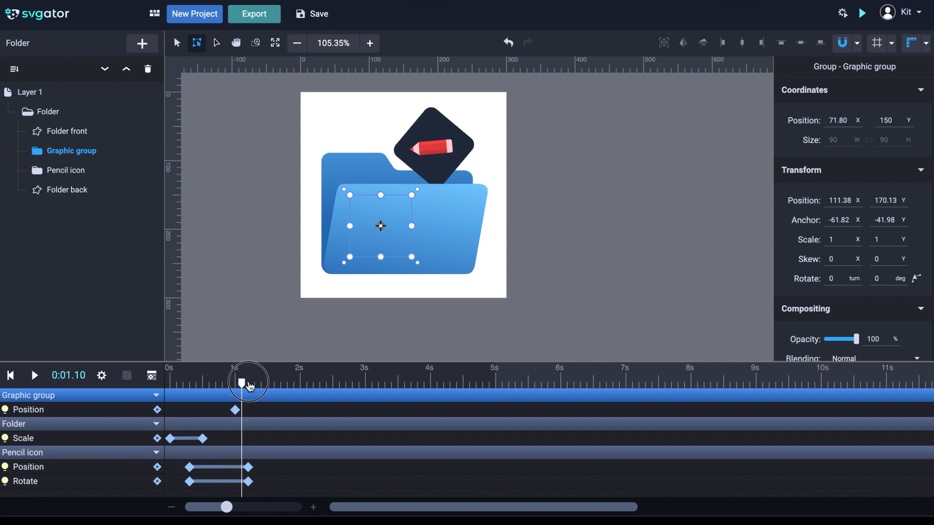
pyautogui.moveTo(247, 381); pyautogui.dragTo(266, 381)
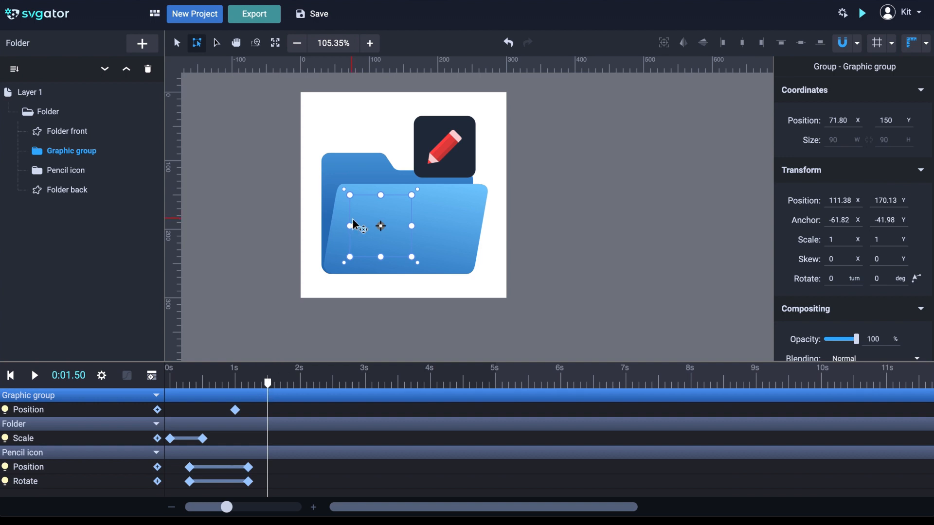
# Raise the chart tile above the folder at 1.5s, undo the stray Folder back move, and scrub to preview
pyautogui.moveTo(380, 225); pyautogui.dragTo(391, 196)
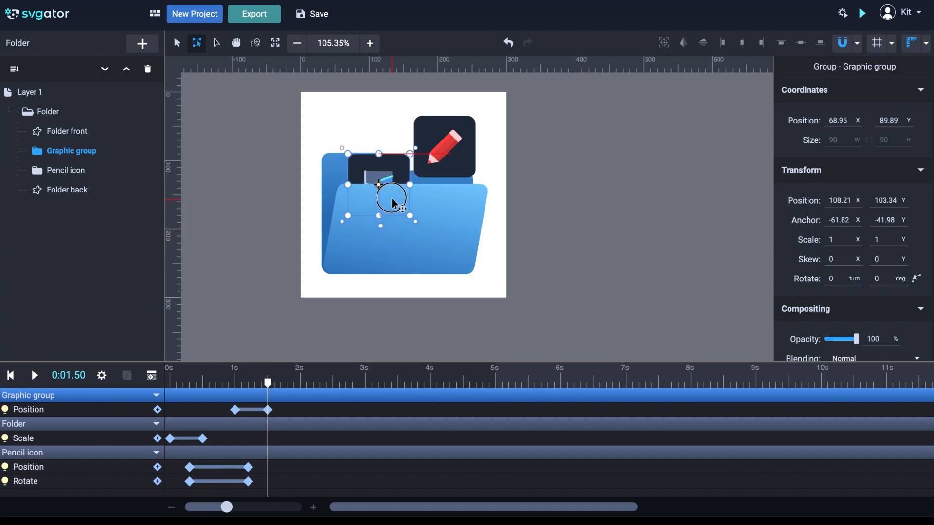
pyautogui.moveTo(392, 200); pyautogui.dragTo(381, 166)
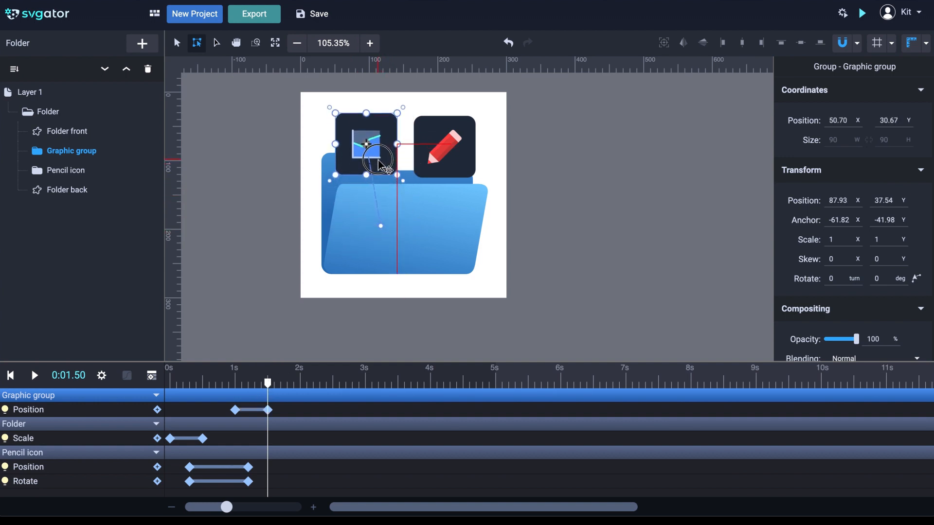
pyautogui.moveTo(379, 165); pyautogui.dragTo(380, 140)
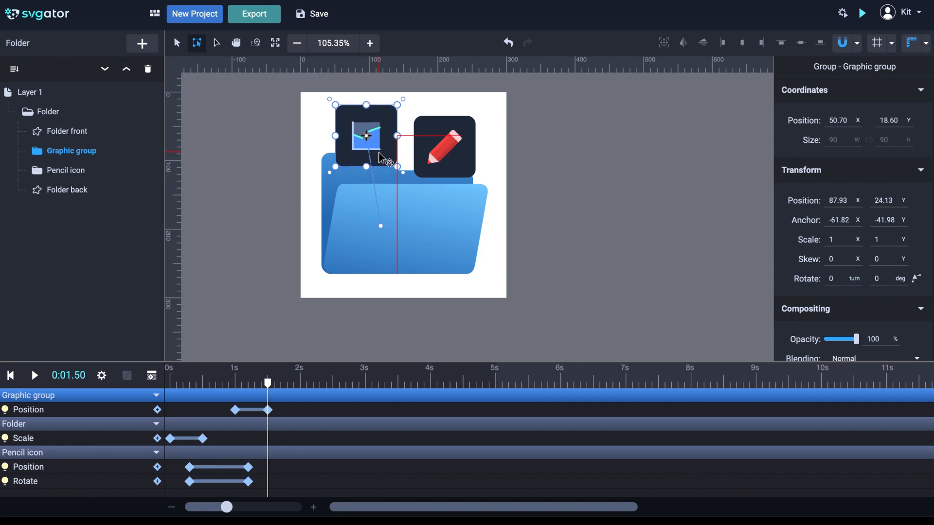
pyautogui.moveTo(349, 238)
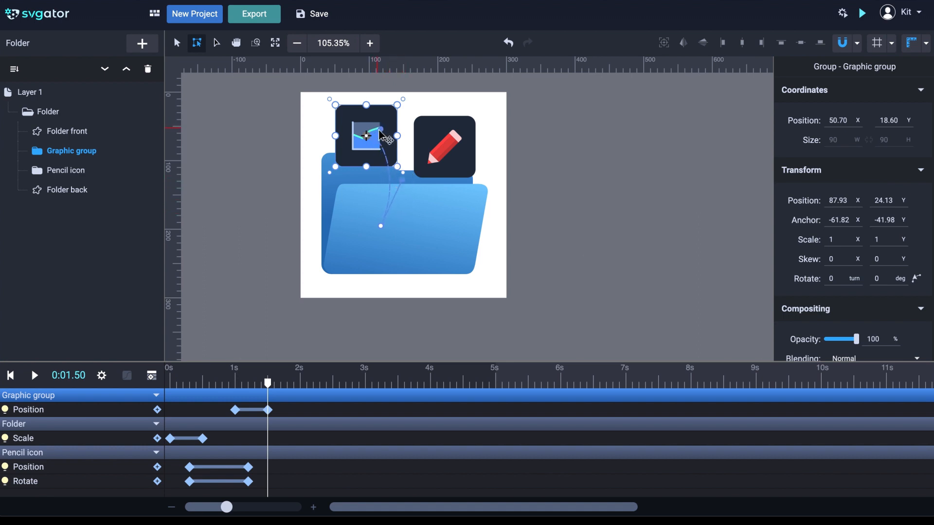
pyautogui.moveTo(401, 177)
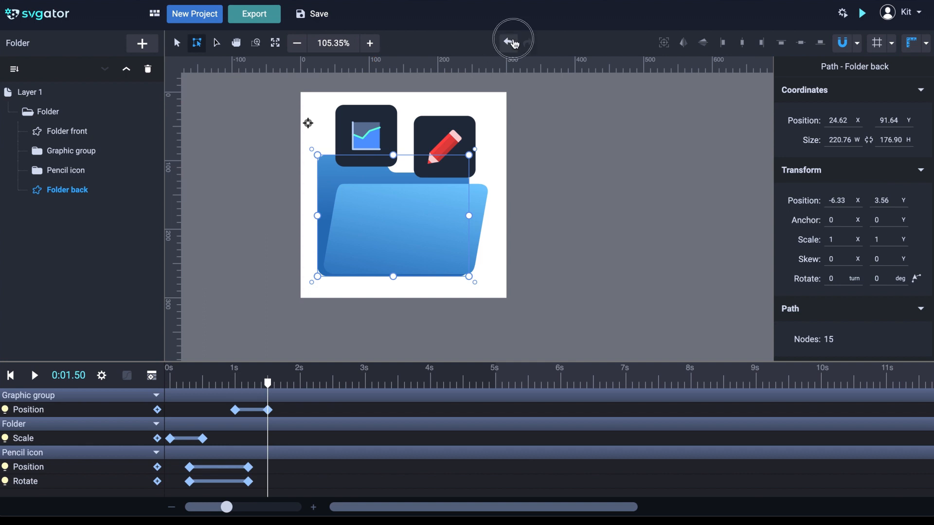
pyautogui.click(508, 41)
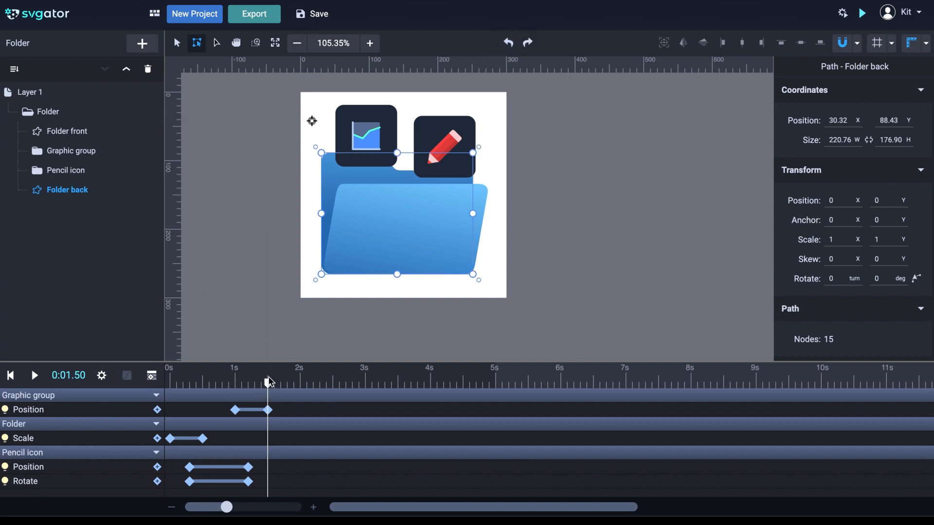
pyautogui.moveTo(266, 383); pyautogui.dragTo(274, 383)
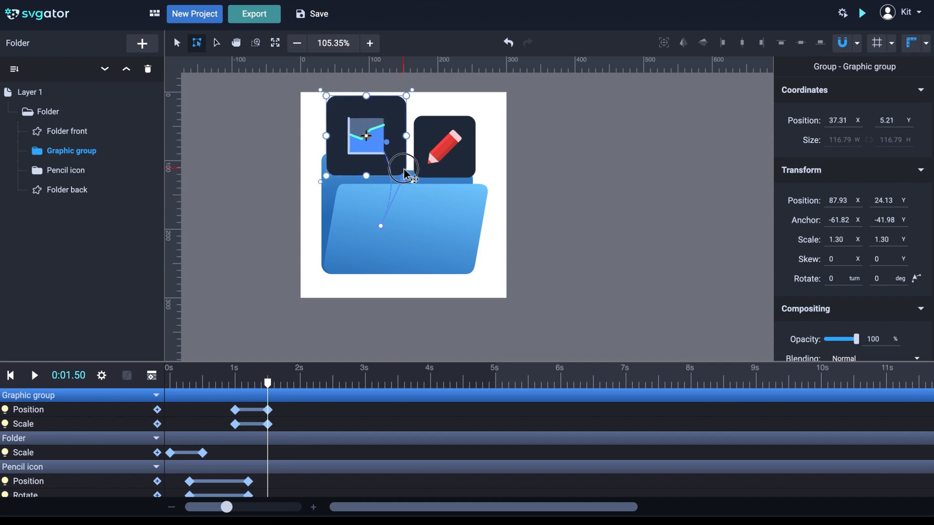
pyautogui.moveTo(404, 155)
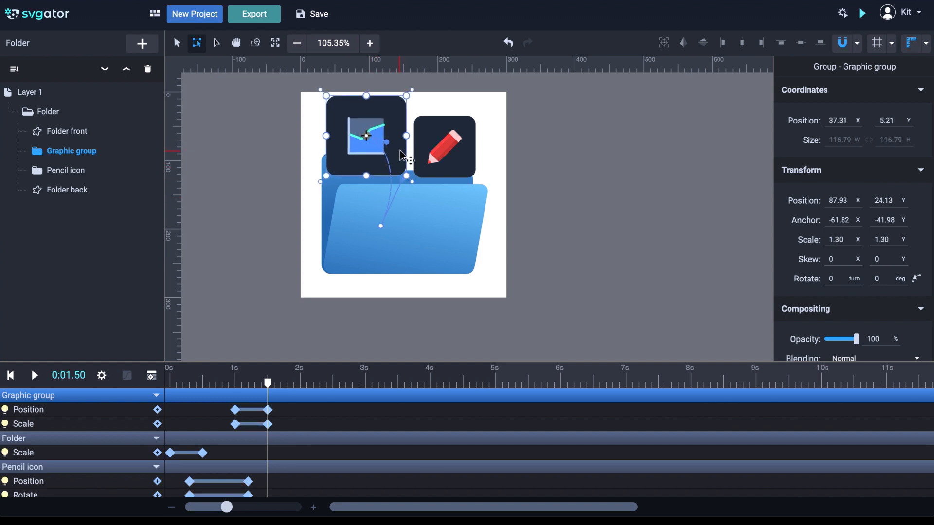
# Enlarge the chart tile to 1.3x at 1.5s, play the rise, and deselect
pyautogui.moveTo(367, 136); pyautogui.dragTo(392, 115)
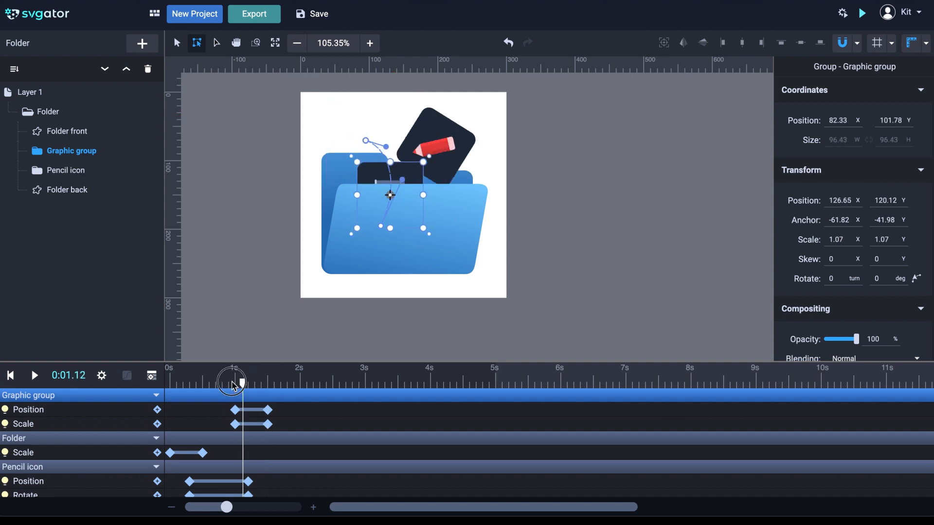
pyautogui.click(34, 375)
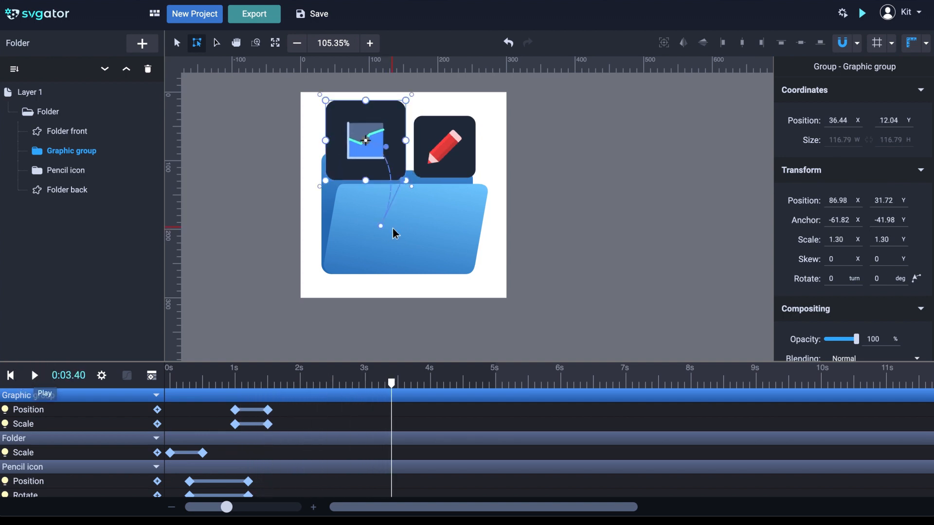
pyautogui.click(553, 137)
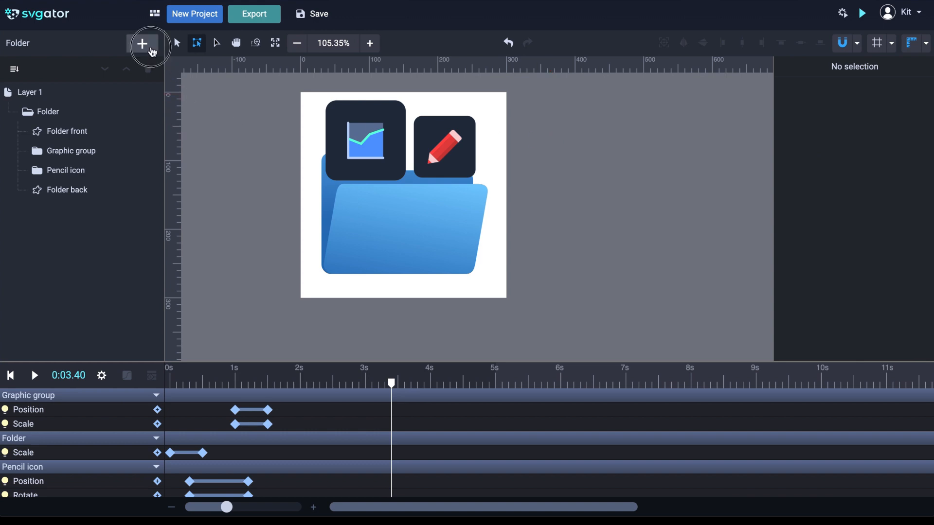
pyautogui.click(142, 43)
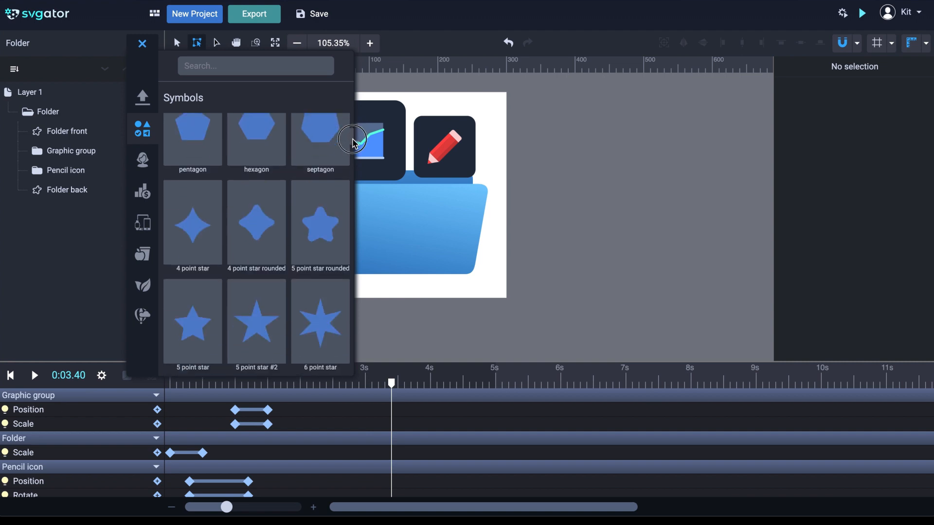
pyautogui.scroll(-3)
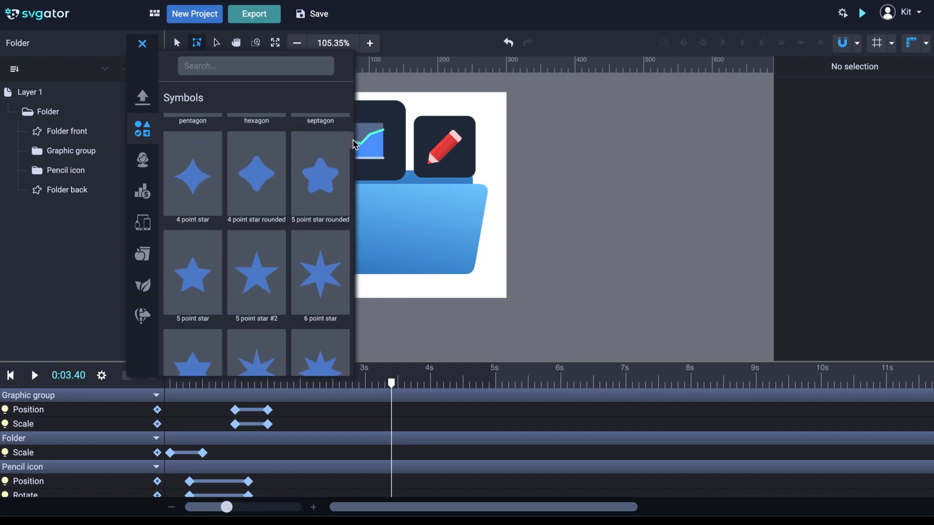
pyautogui.click(142, 191)
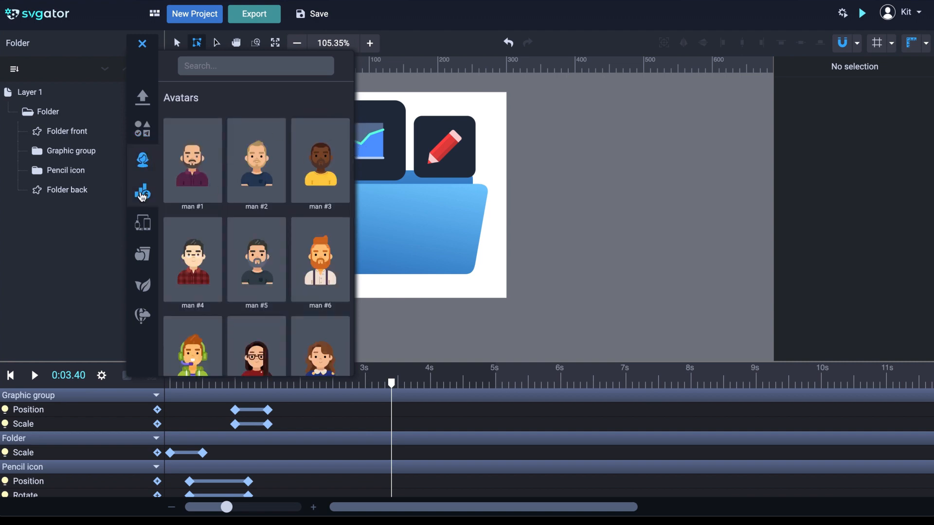
pyautogui.click(142, 191)
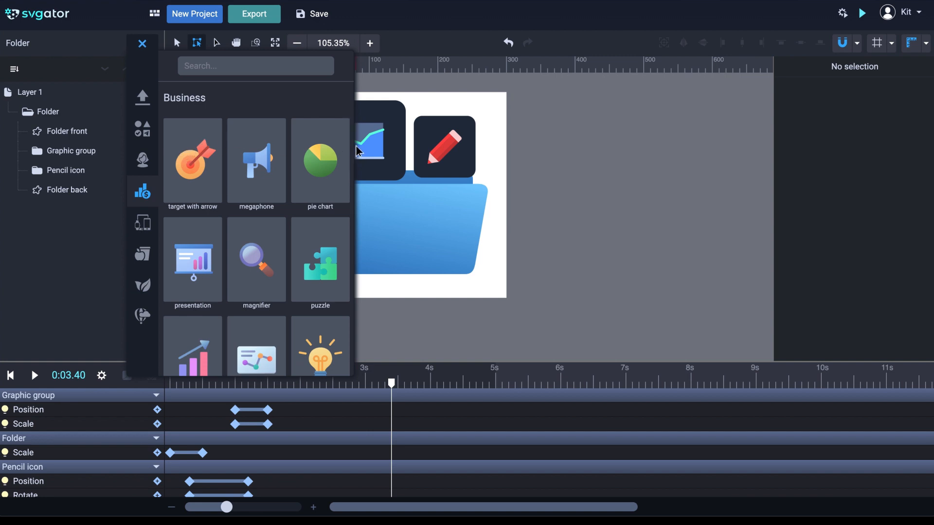
pyautogui.scroll(-3)
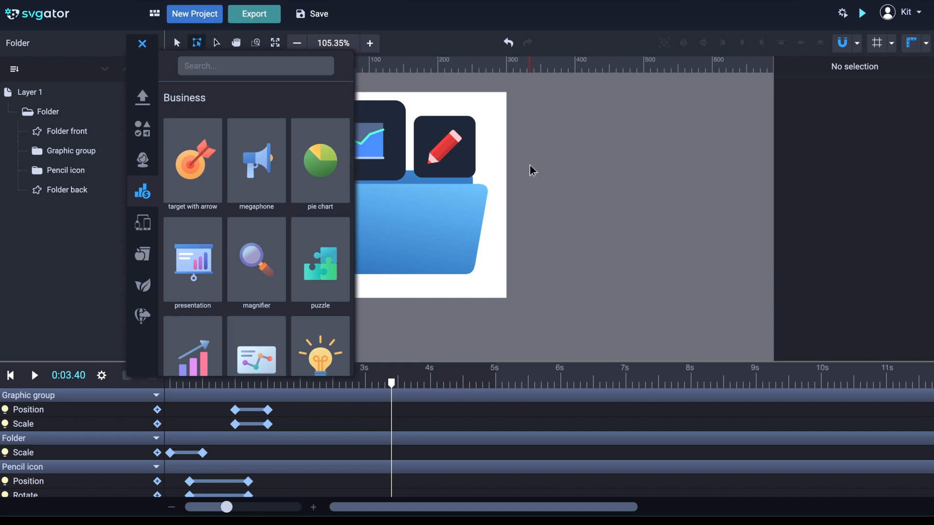
pyautogui.click(142, 43)
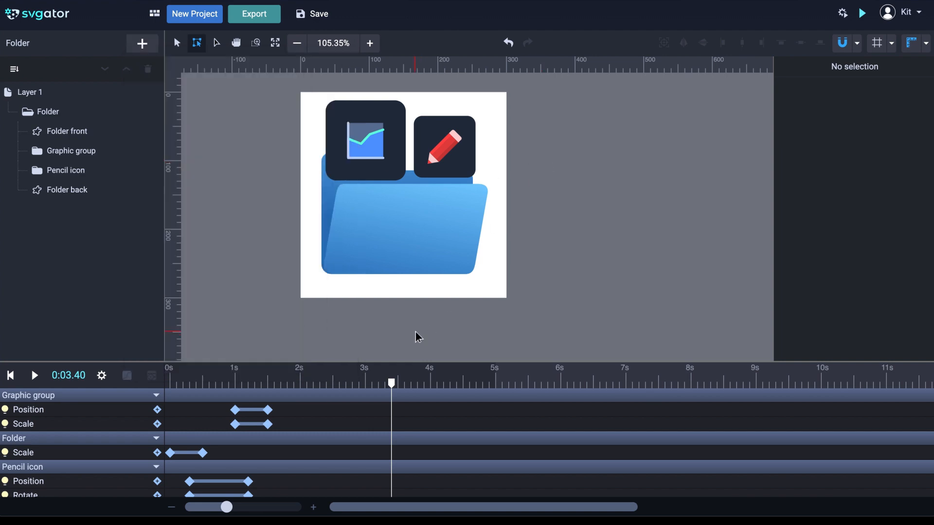